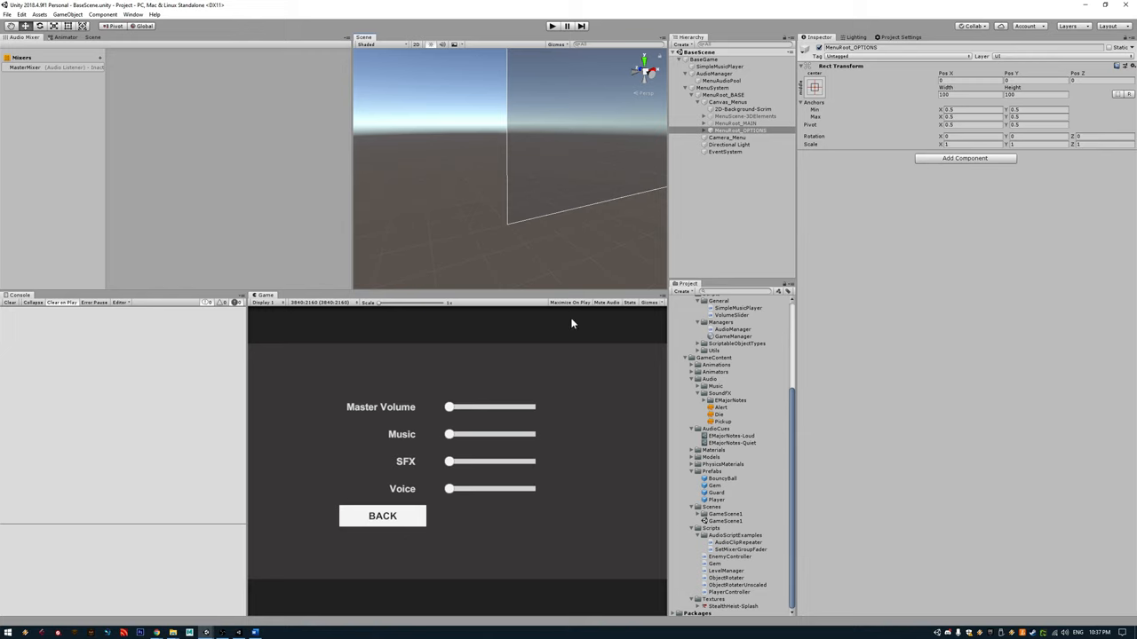
{"action": "mouse_move", "coordinate": [572, 449]}
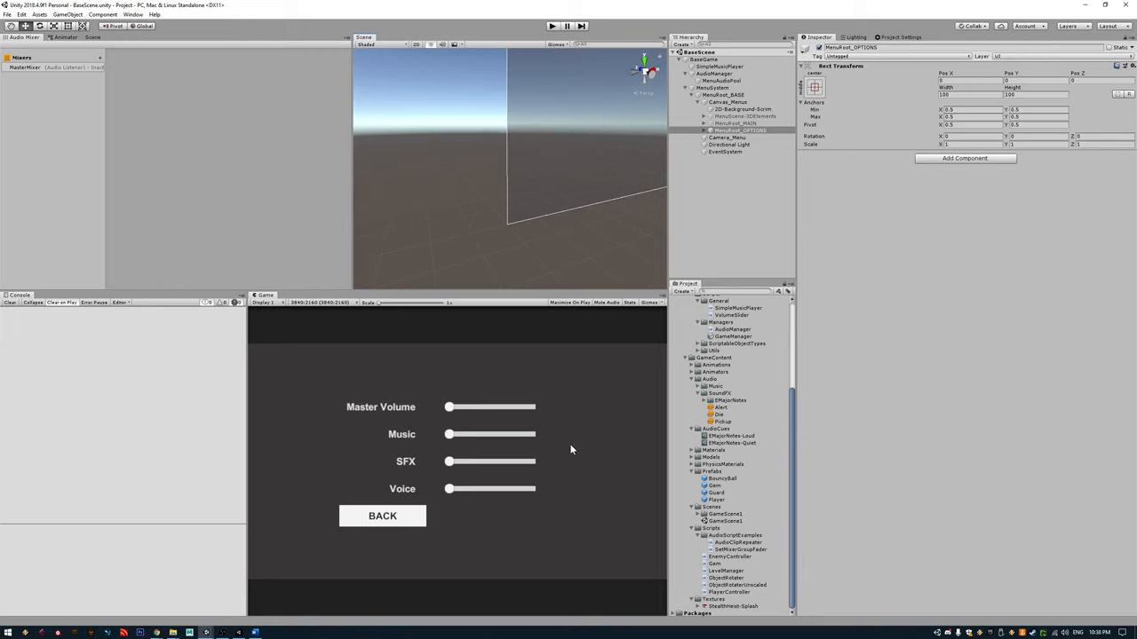
{"action": "mouse_move", "coordinate": [435, 419]}
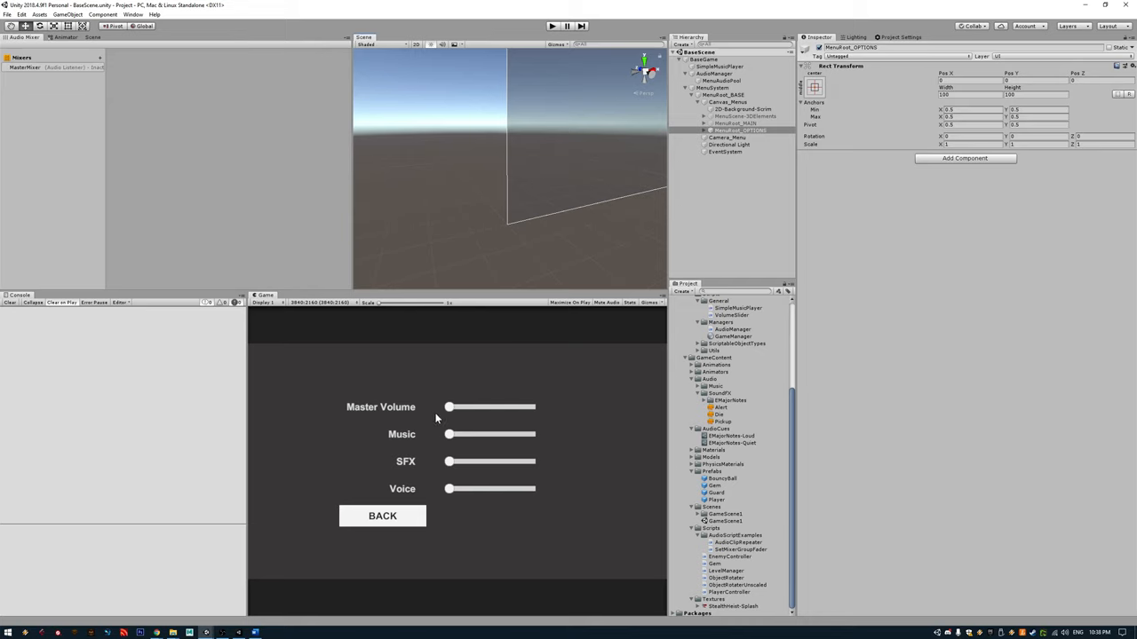
{"action": "mouse_move", "coordinate": [458, 420]}
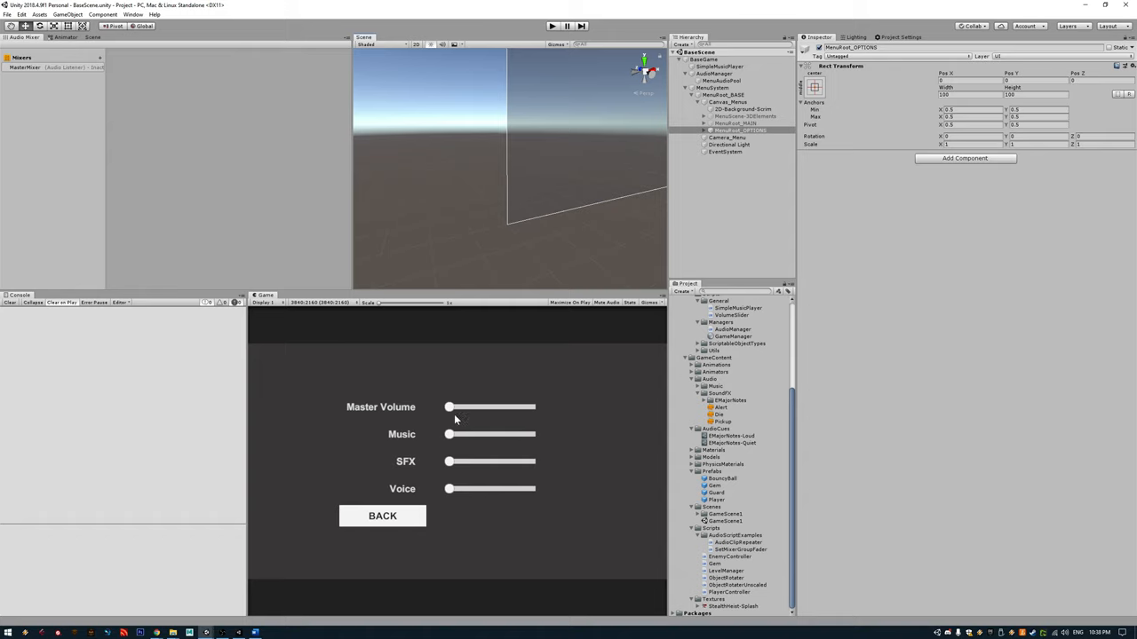
{"action": "mouse_move", "coordinate": [480, 440]}
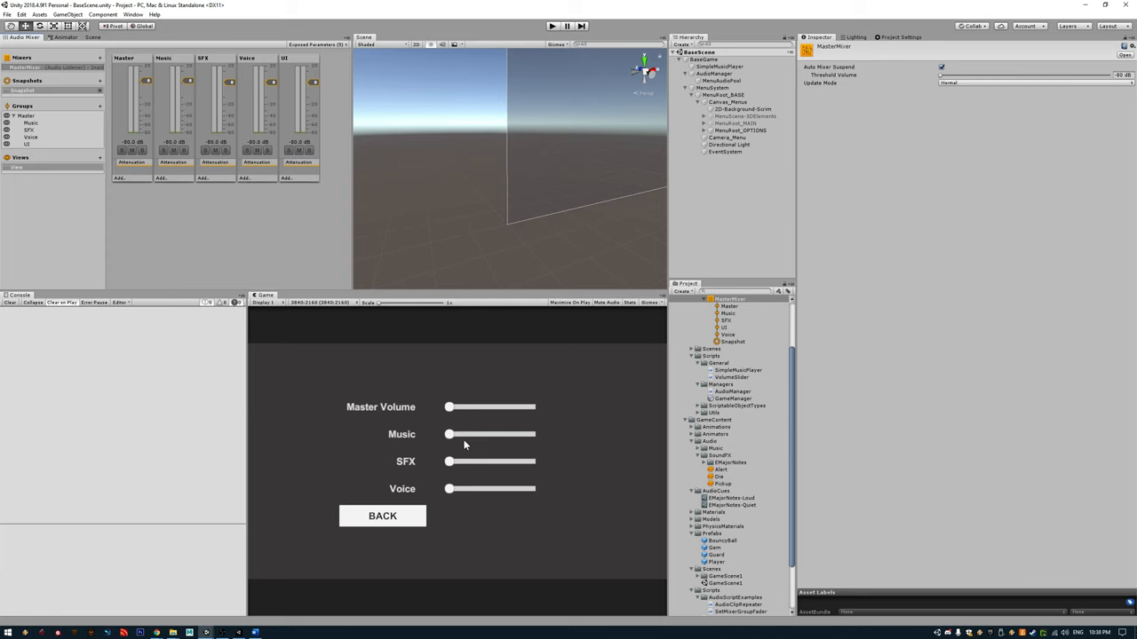
{"action": "mouse_move", "coordinate": [511, 346]}
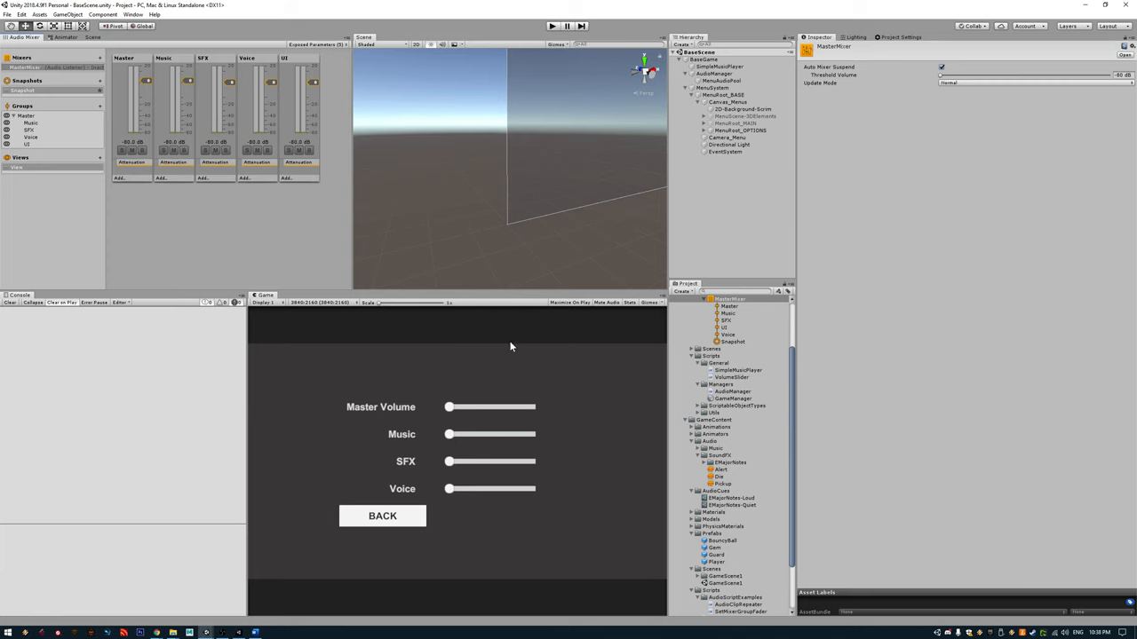
{"action": "mouse_move", "coordinate": [305, 80]}
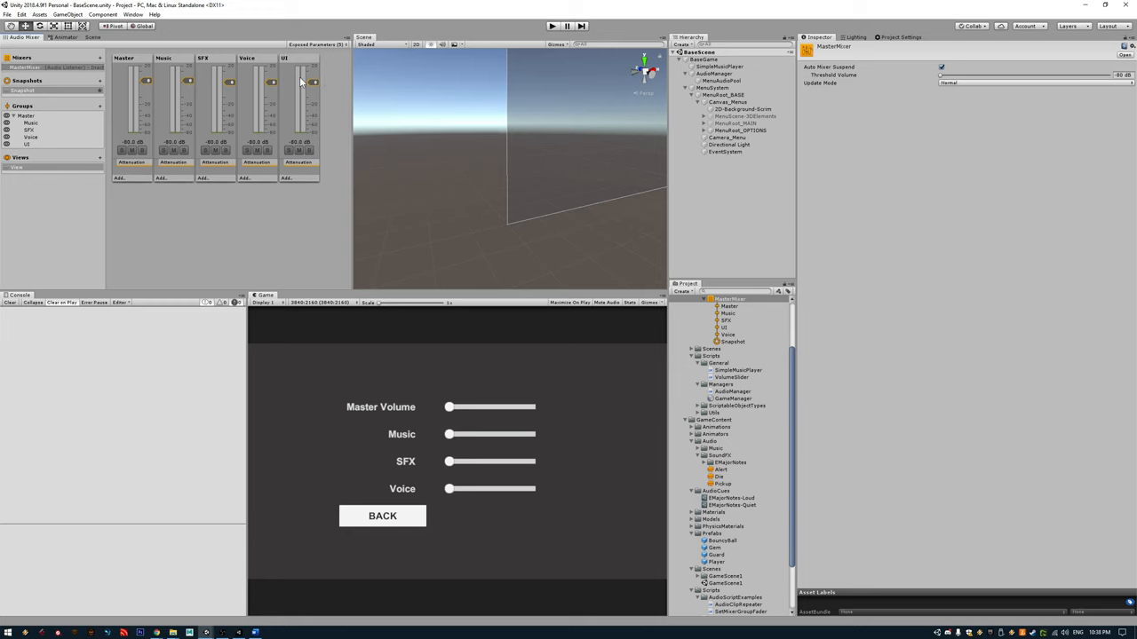
{"action": "mouse_move", "coordinate": [358, 167]}
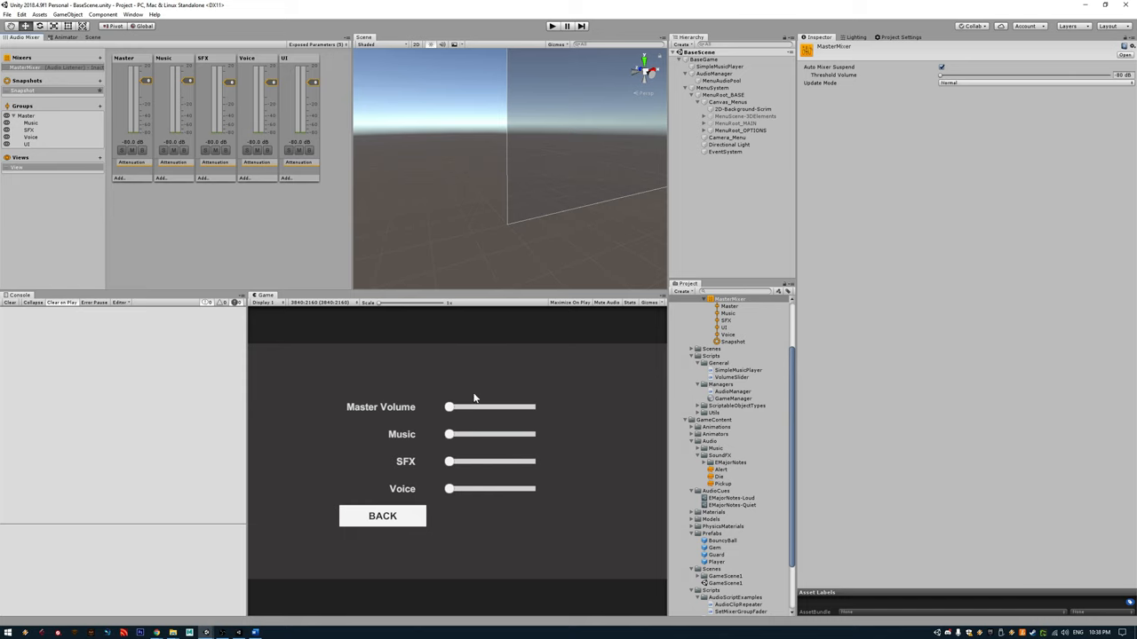
{"action": "mouse_move", "coordinate": [652, 6]}
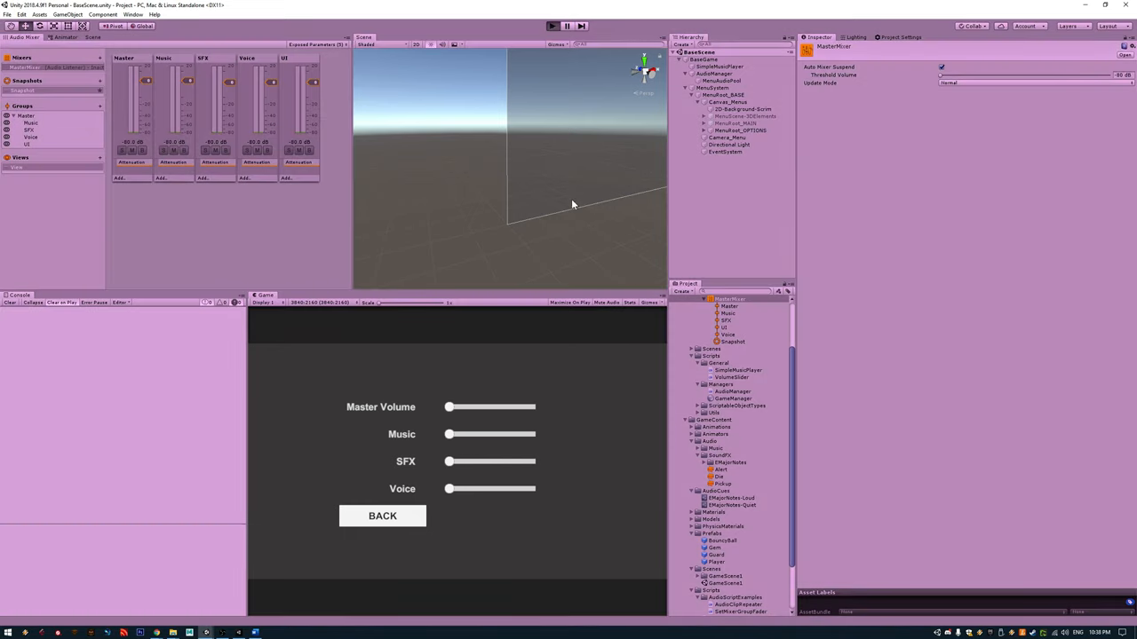
Step: Show the options menu's saved Master, Music and SFX levels and view the GameManager script
{"action": "left_click", "coordinate": [381, 515]}
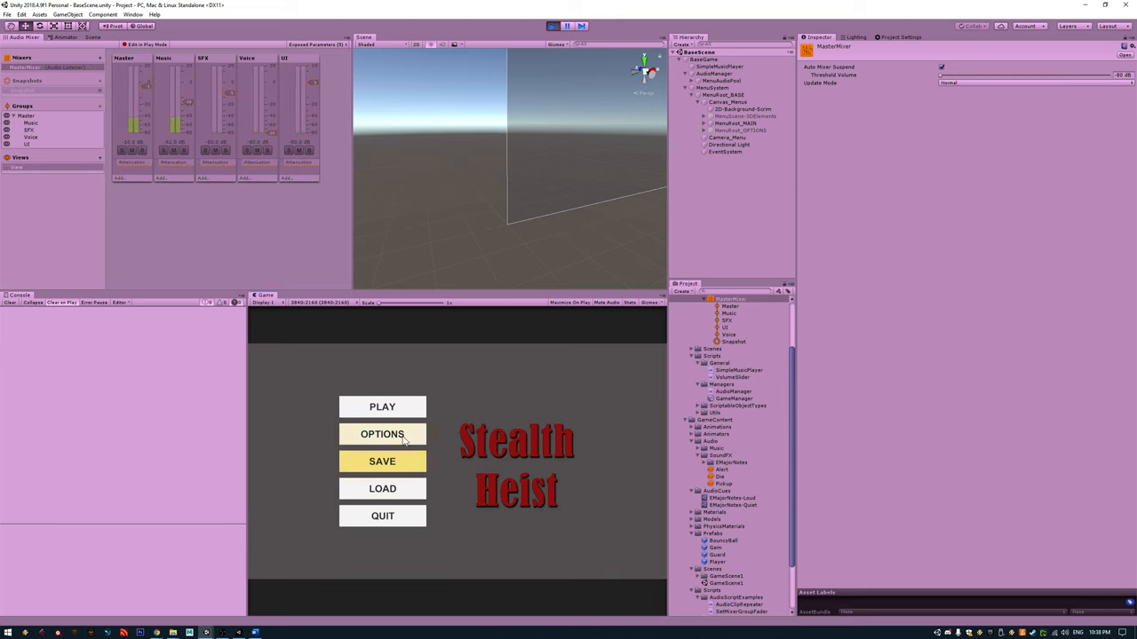
{"action": "mouse_move", "coordinate": [501, 453]}
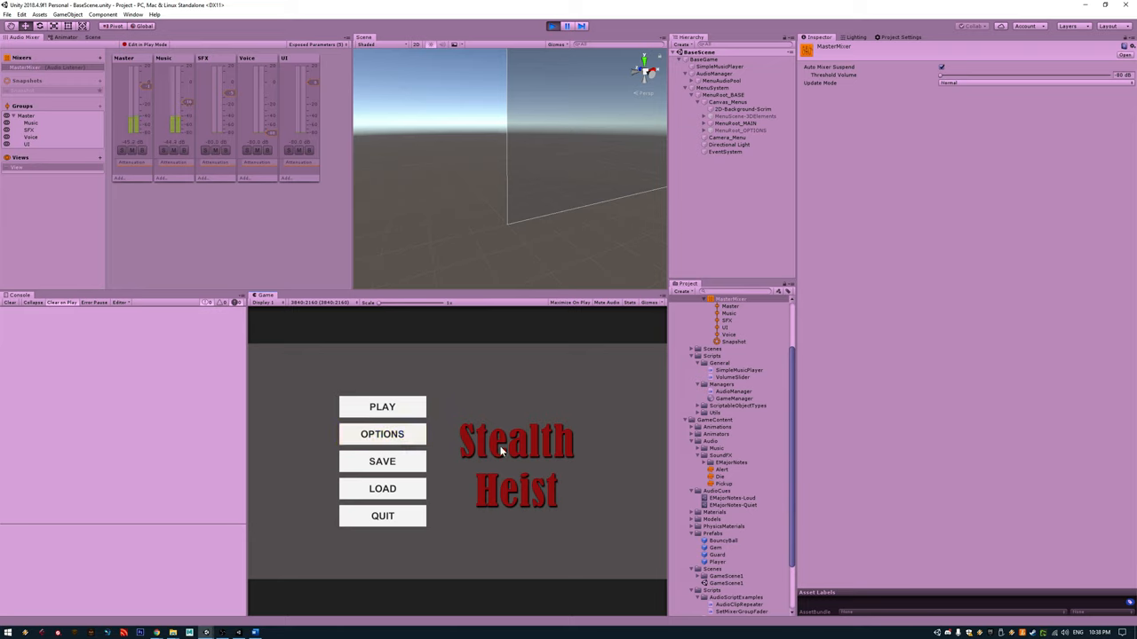
{"action": "left_click", "coordinate": [381, 434]}
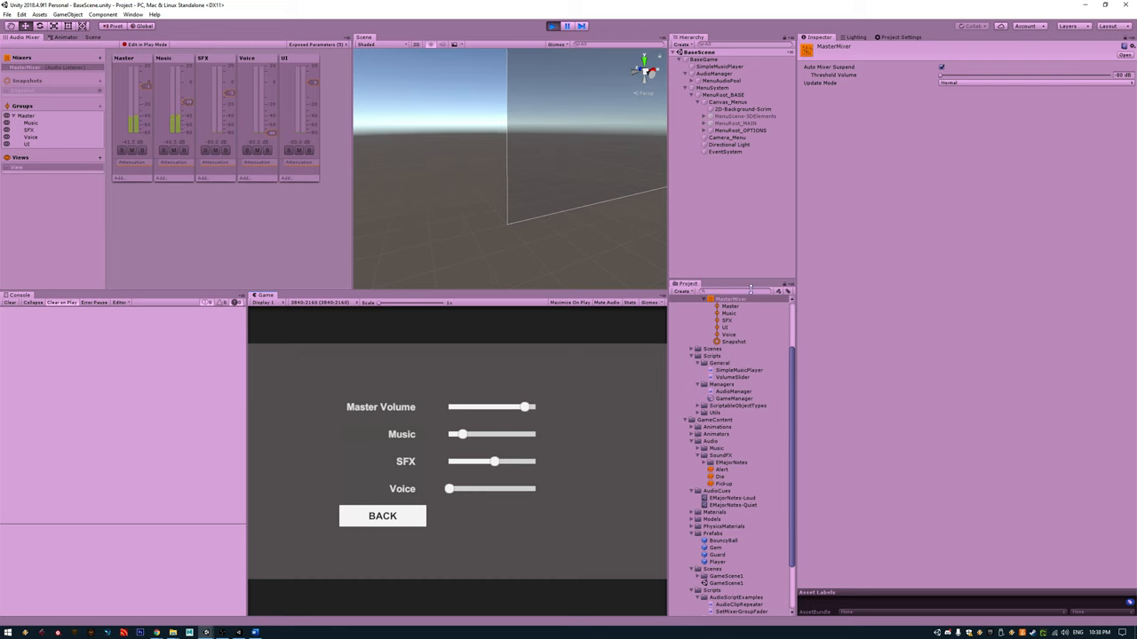
{"action": "double_click", "coordinate": [732, 398]}
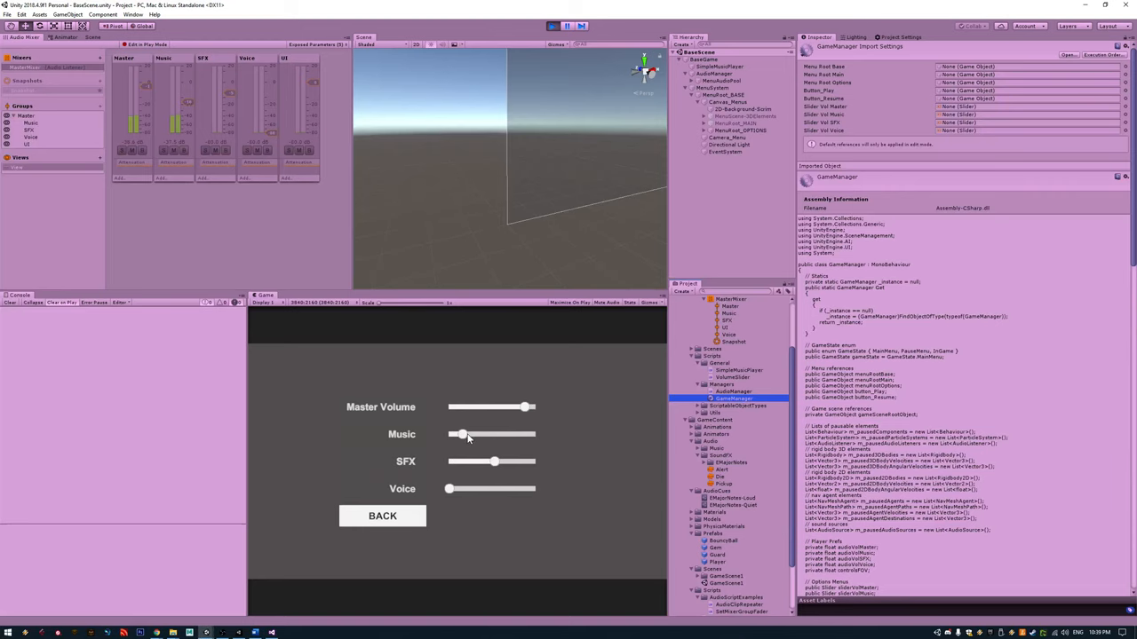
Step: Slide the Music volume near full, to zero, then low, and exit Play mode
{"action": "left_click_drag", "start_coordinate": [462, 433], "coordinate": [533, 433]}
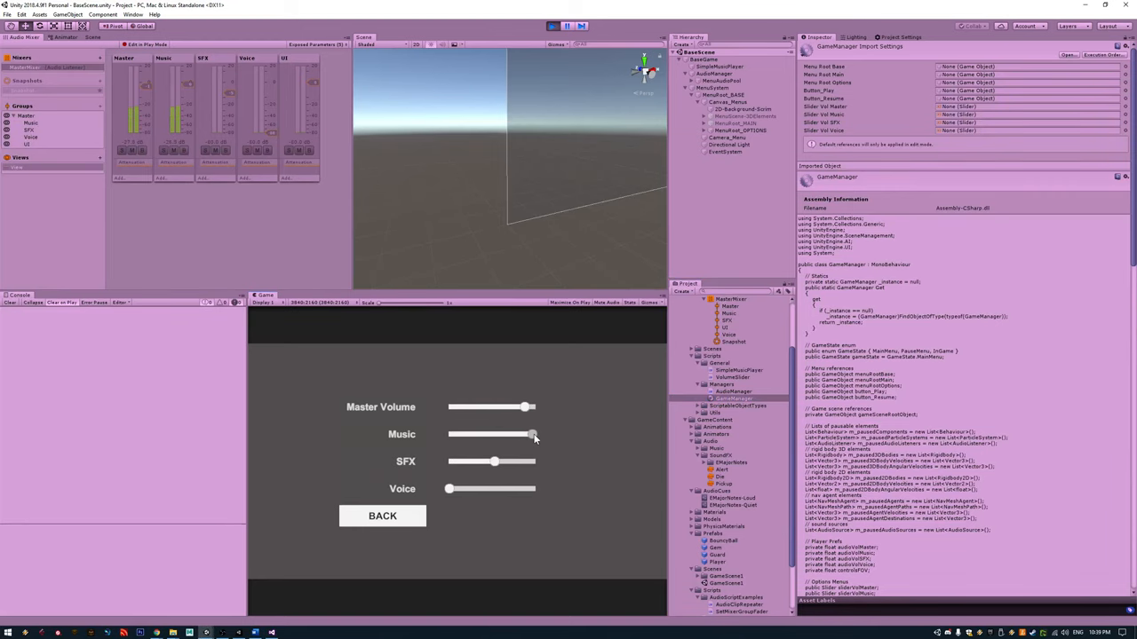
{"action": "left_click_drag", "start_coordinate": [533, 433], "coordinate": [447, 434]}
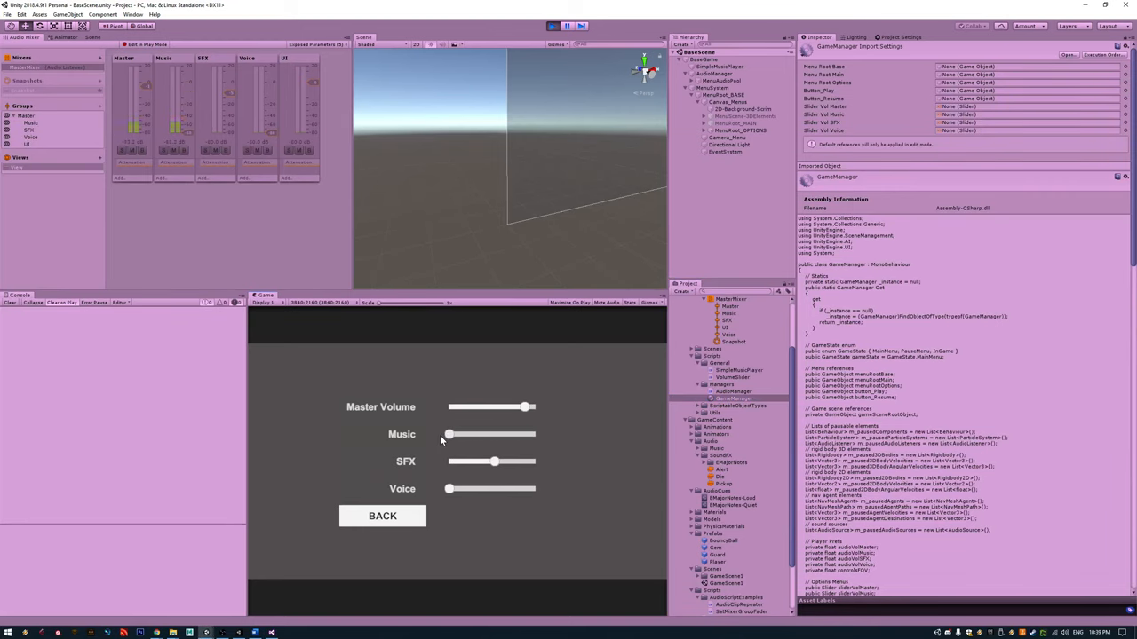
{"action": "left_click_drag", "start_coordinate": [448, 433], "coordinate": [494, 434]}
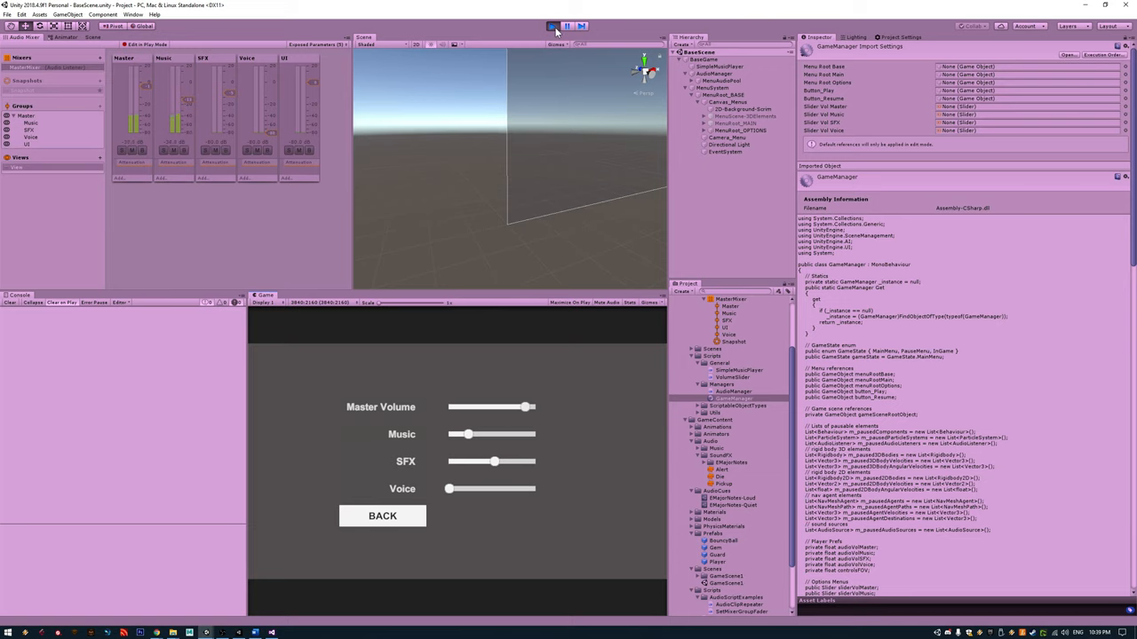
{"action": "left_click", "coordinate": [551, 26]}
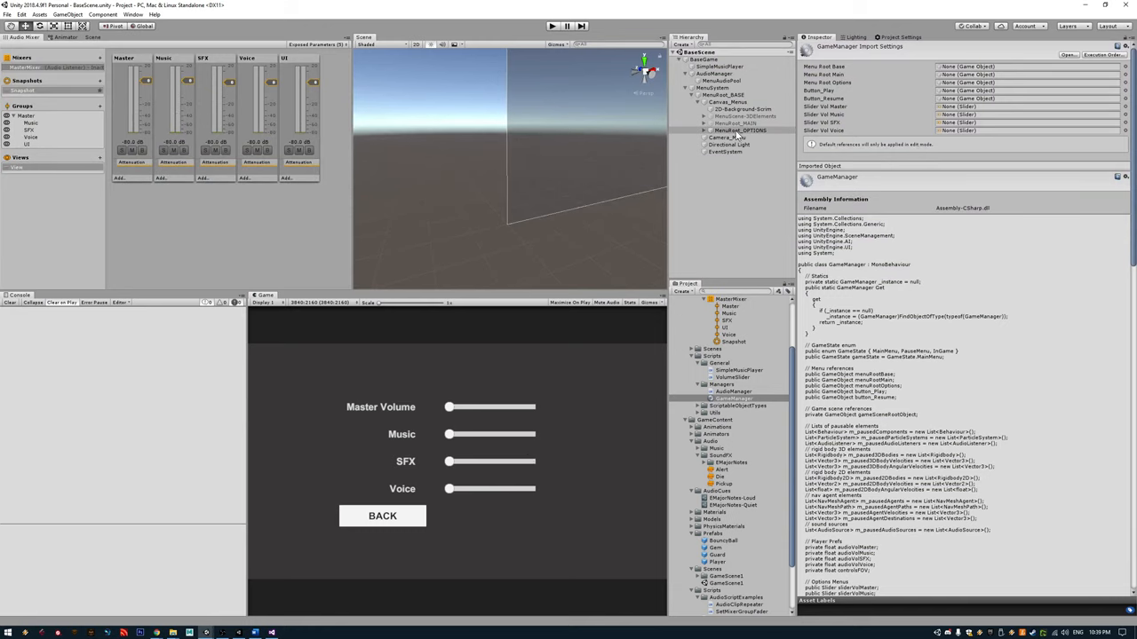
{"action": "left_click", "coordinate": [739, 131]}
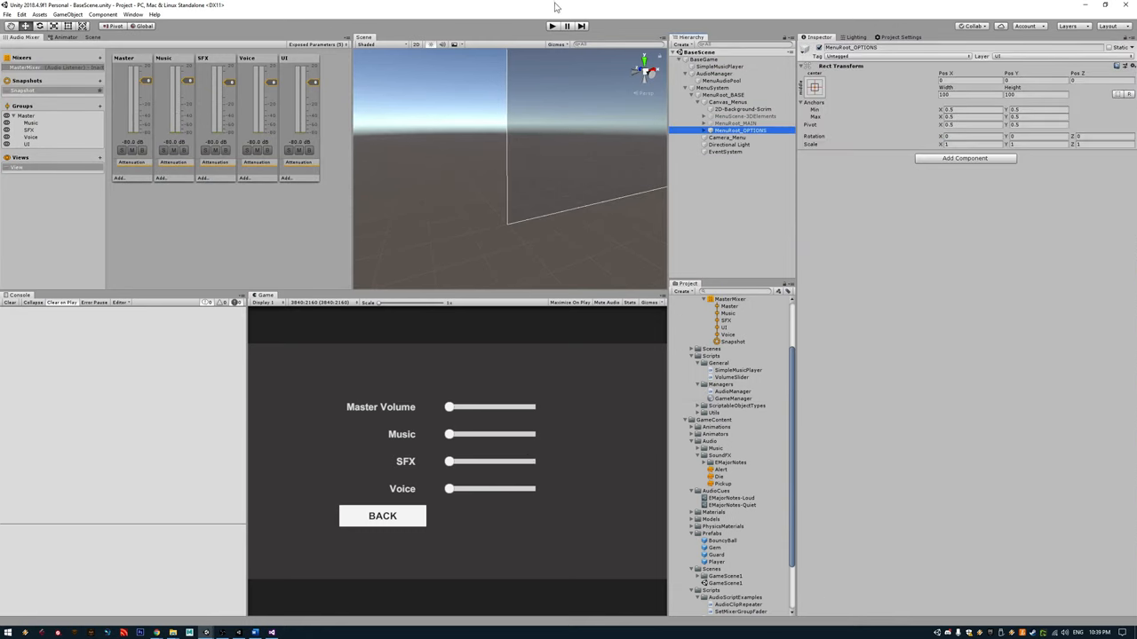
{"action": "left_click", "coordinate": [551, 25]}
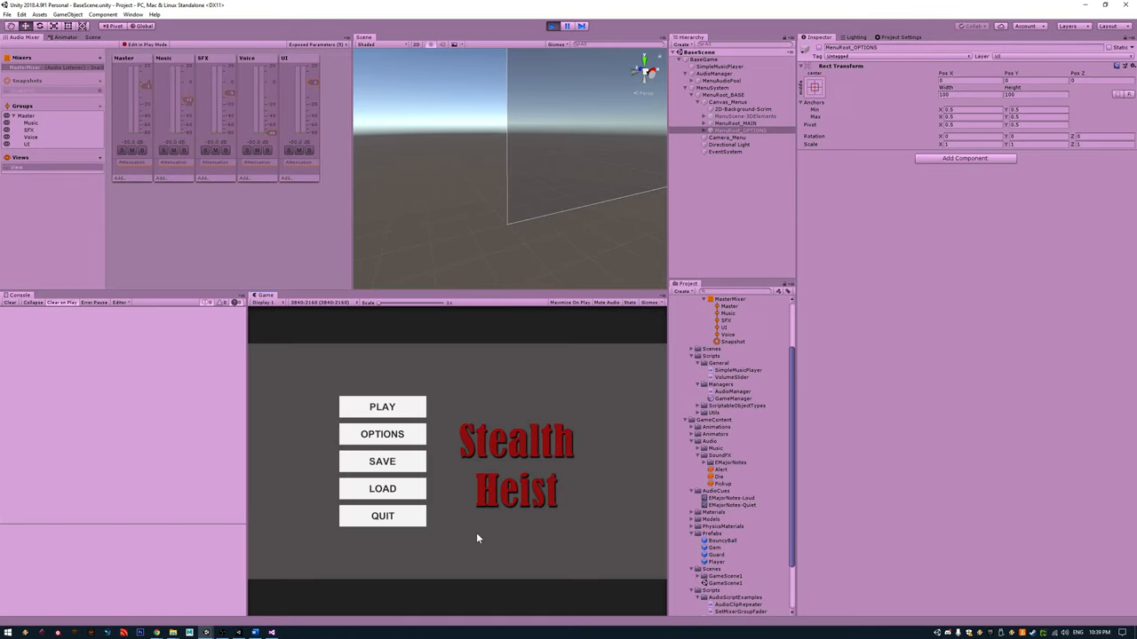
{"action": "left_click", "coordinate": [382, 433]}
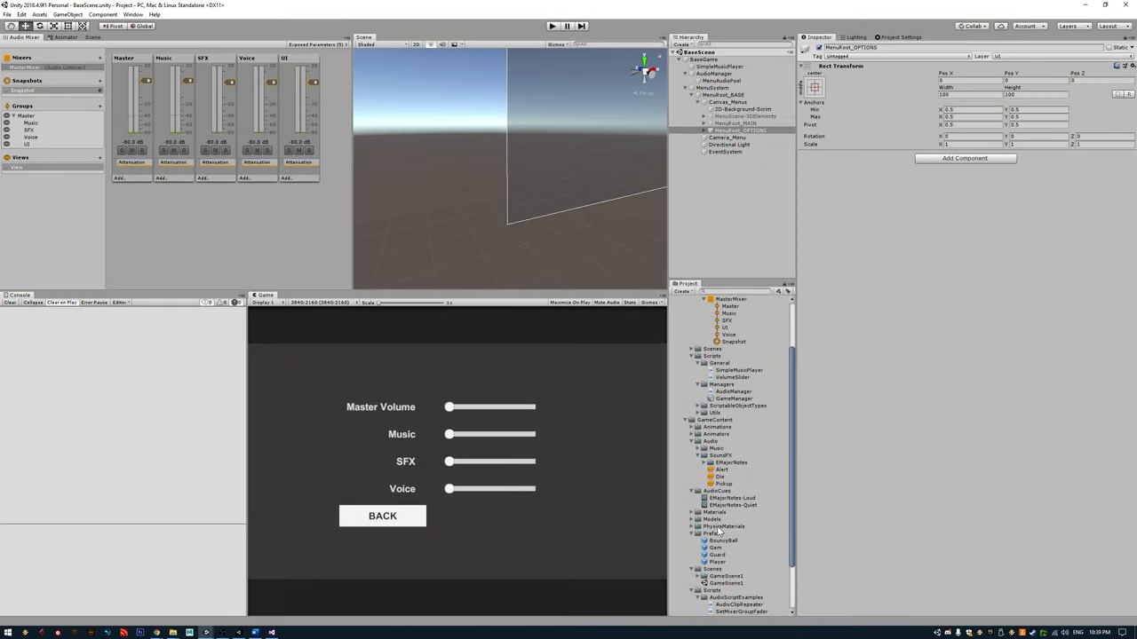
{"action": "left_click", "coordinate": [741, 131]}
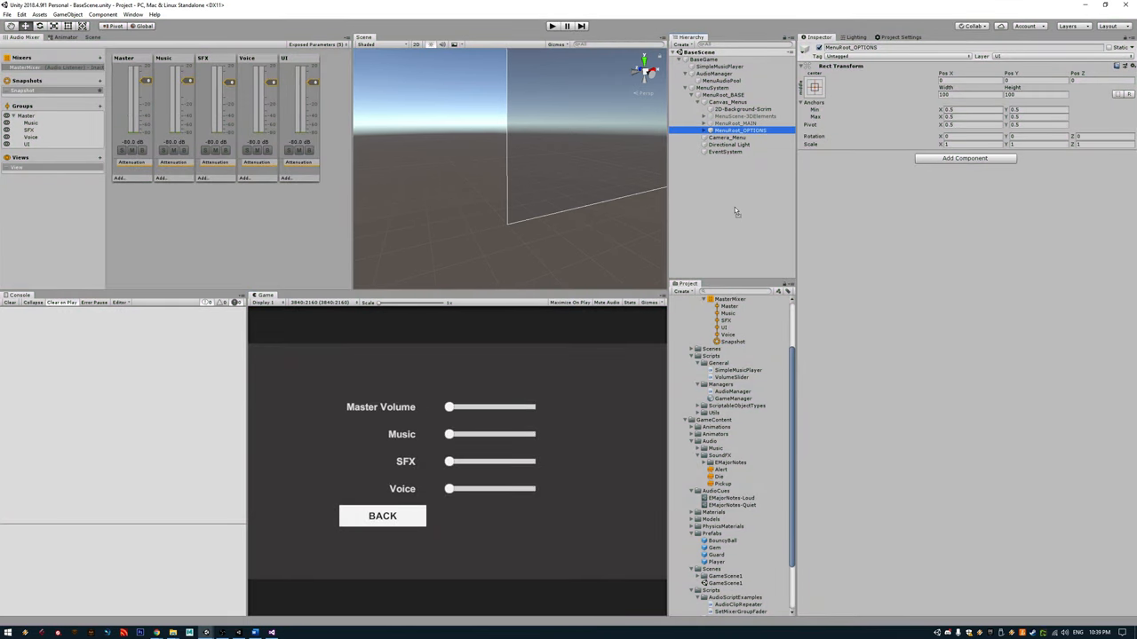
{"action": "left_click", "coordinate": [700, 160]}
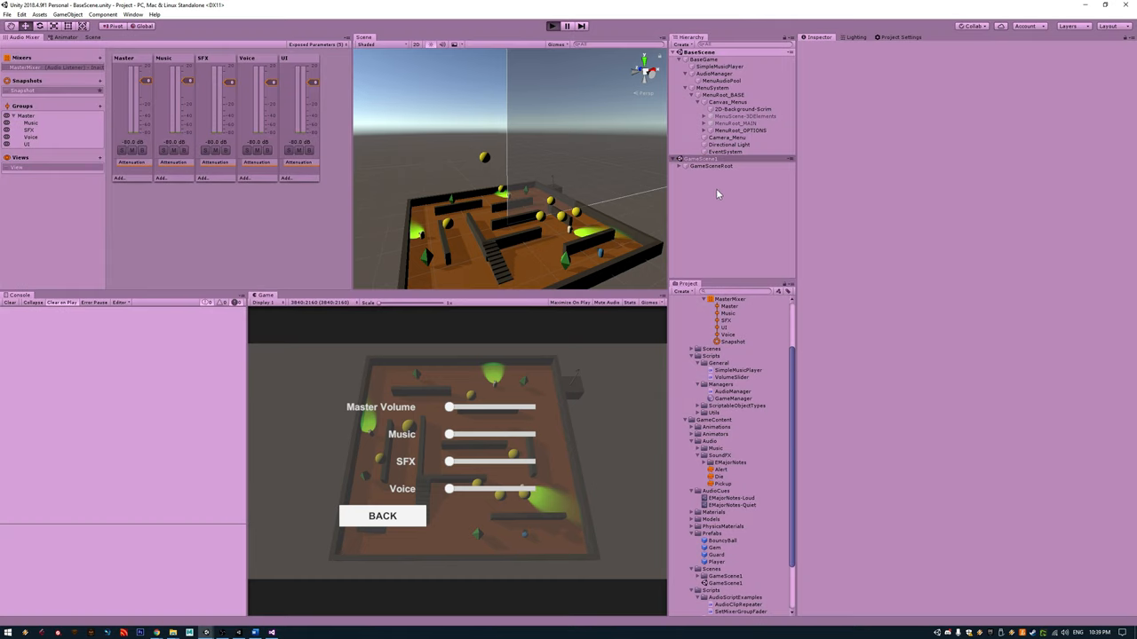
Step: Play into the level, inspect SimpleMusicPlayer's Audio Source, and exit Play mode
{"action": "left_click", "coordinate": [551, 25]}
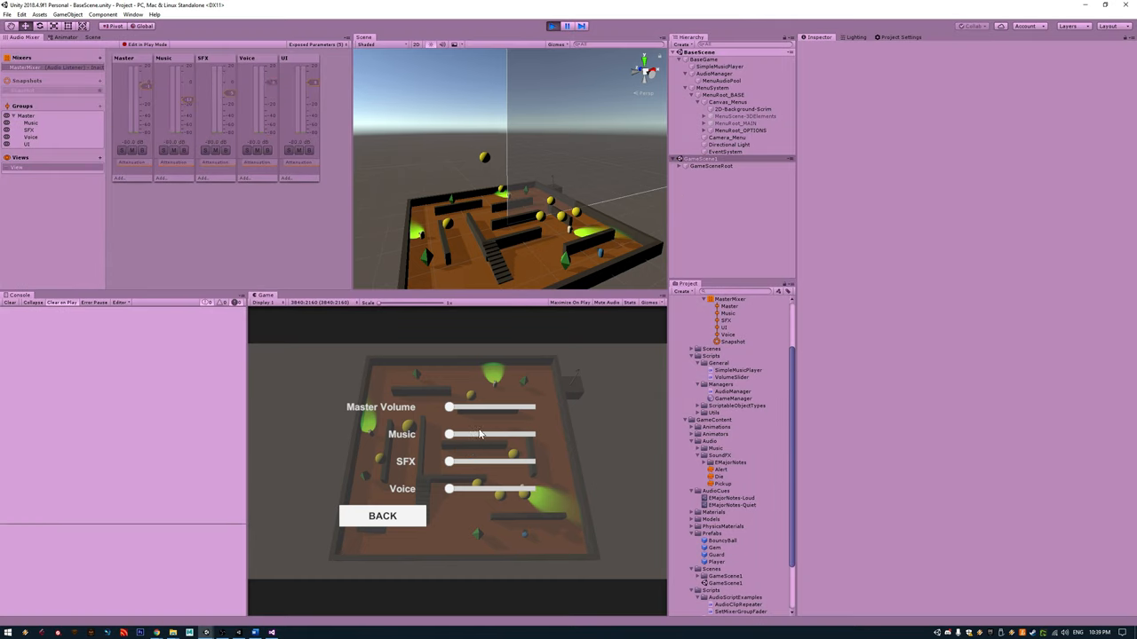
{"action": "left_click", "coordinate": [381, 515]}
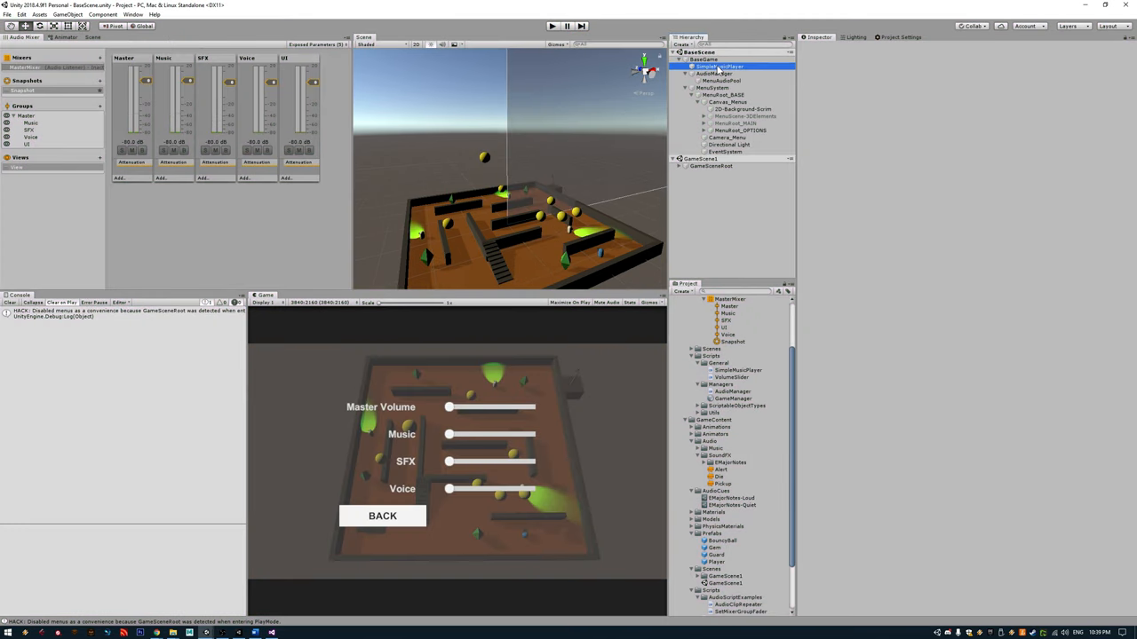
{"action": "left_click", "coordinate": [720, 68]}
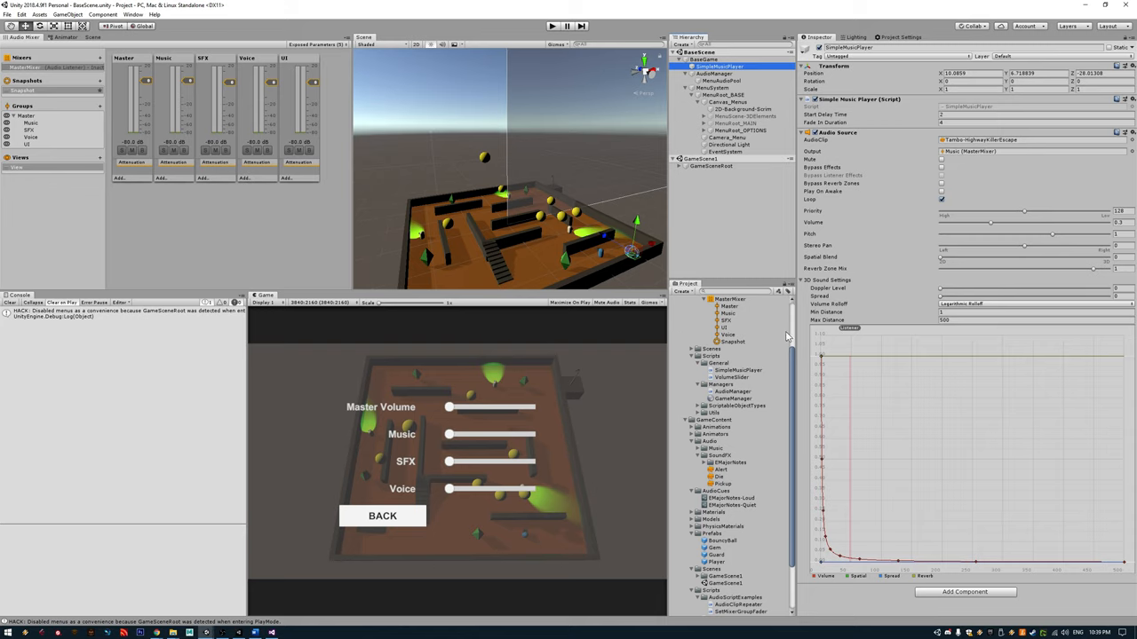
{"action": "right_click", "coordinate": [700, 159]}
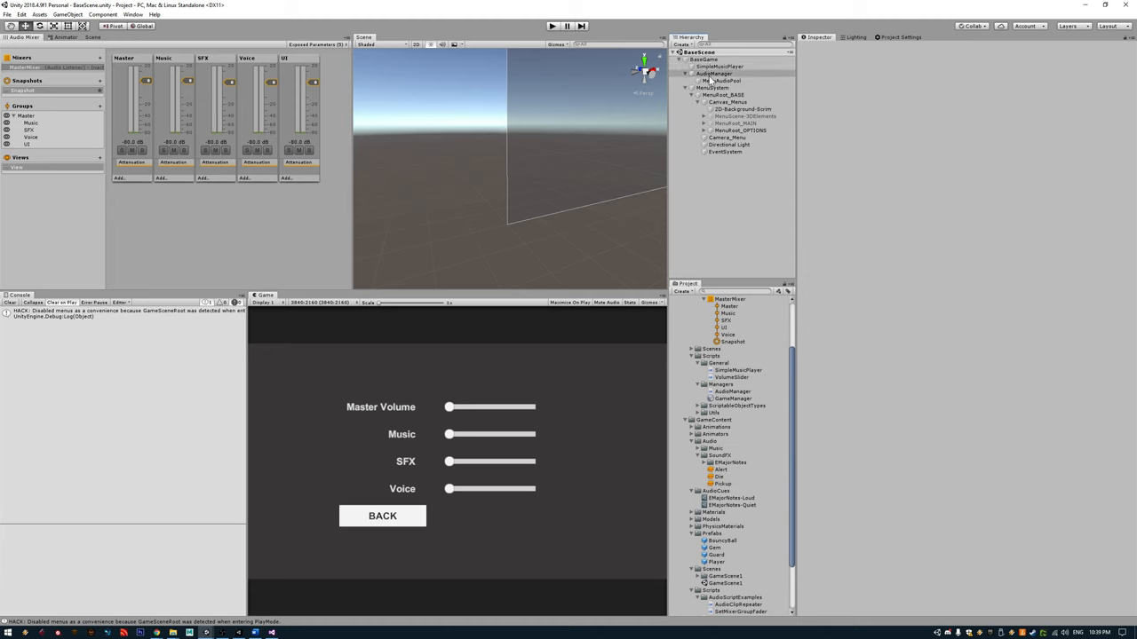
{"action": "left_click", "coordinate": [719, 67]}
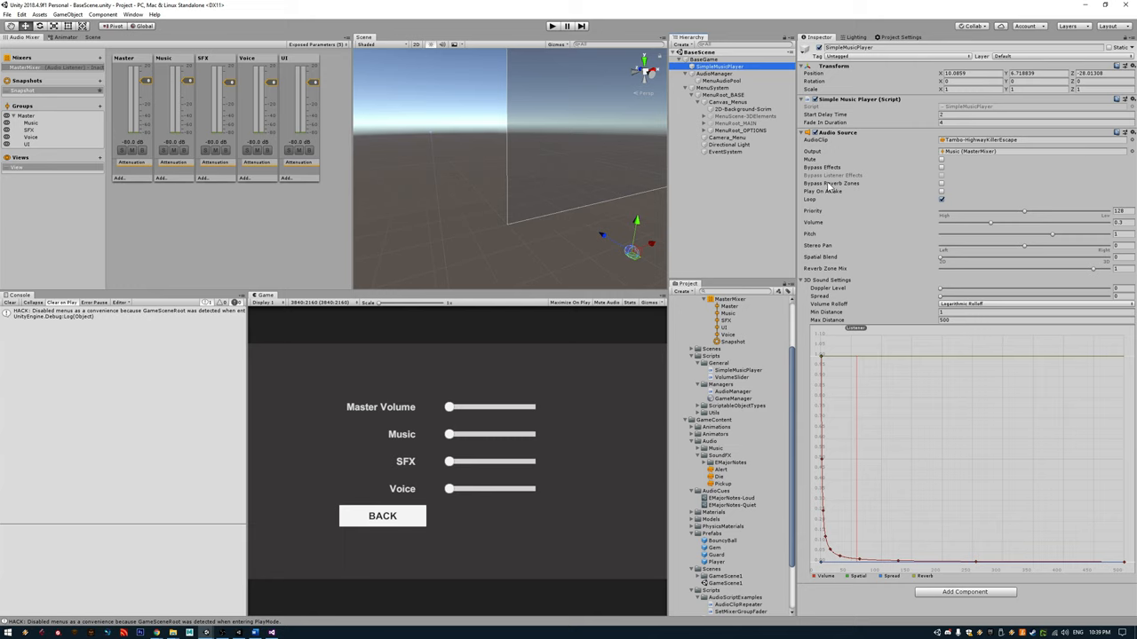
{"action": "mouse_move", "coordinate": [861, 133]}
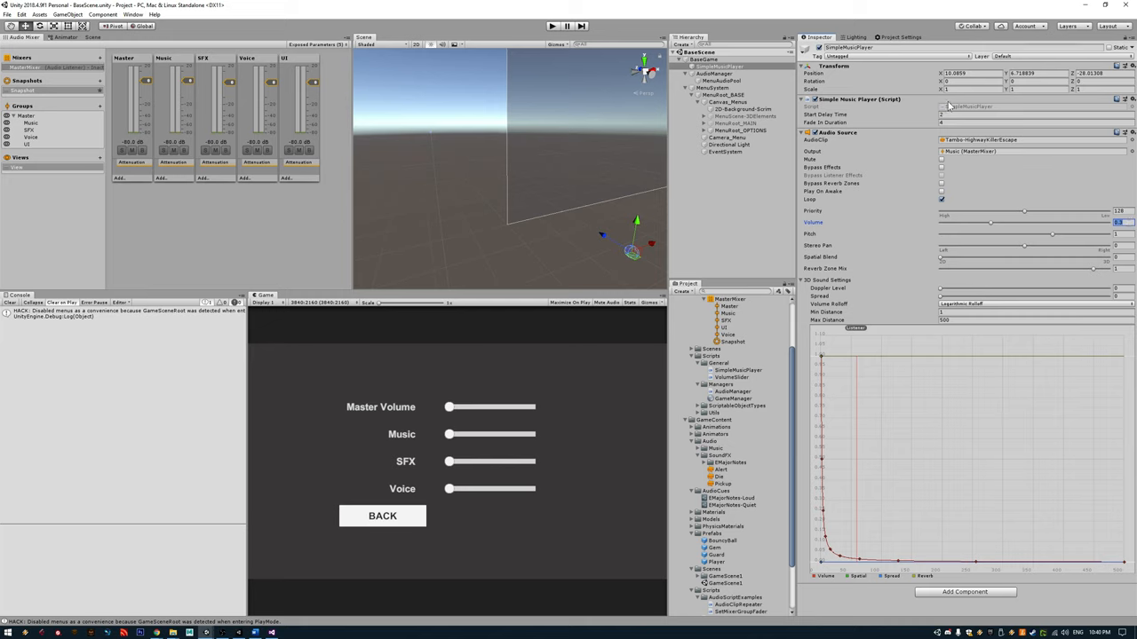
{"action": "mouse_move", "coordinate": [977, 110]}
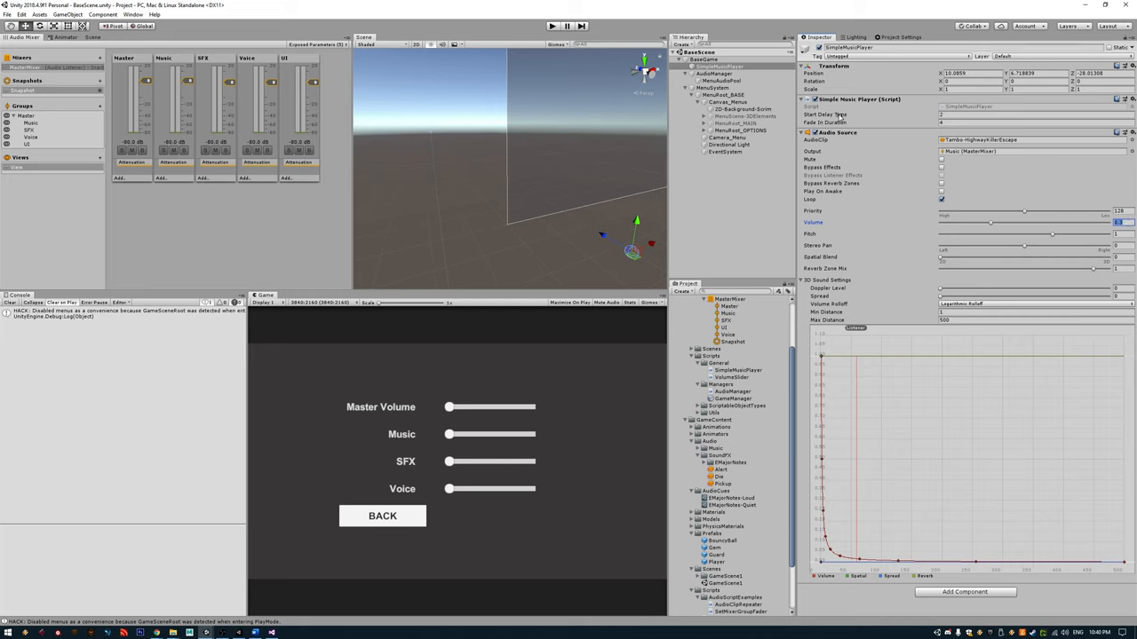
{"action": "left_click", "coordinate": [1021, 113]}
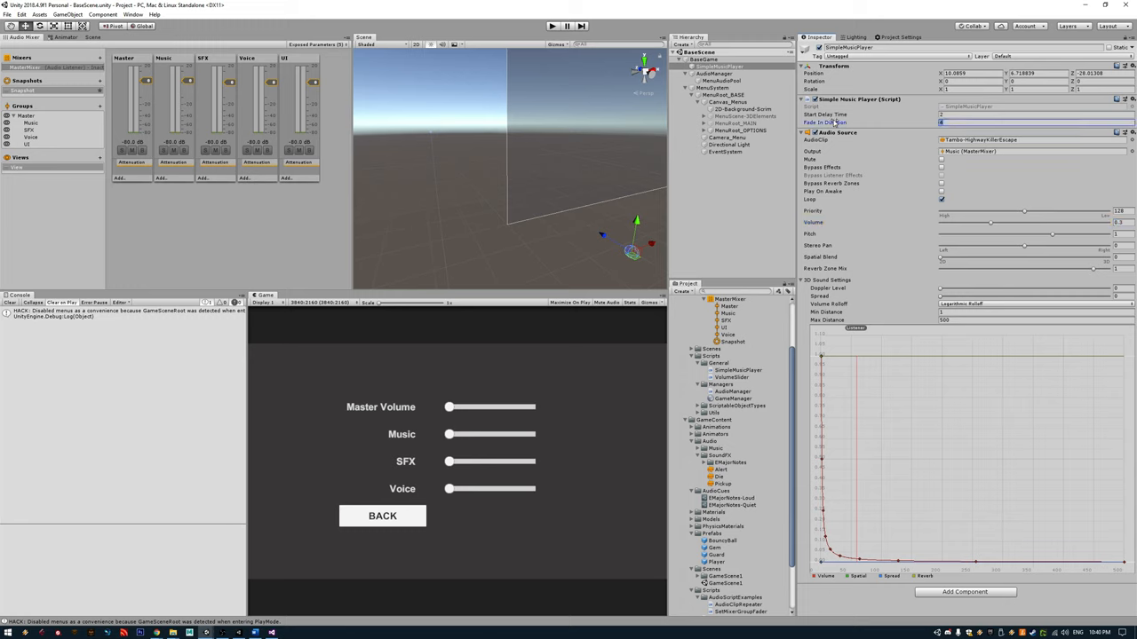
{"action": "left_click", "coordinate": [551, 27]}
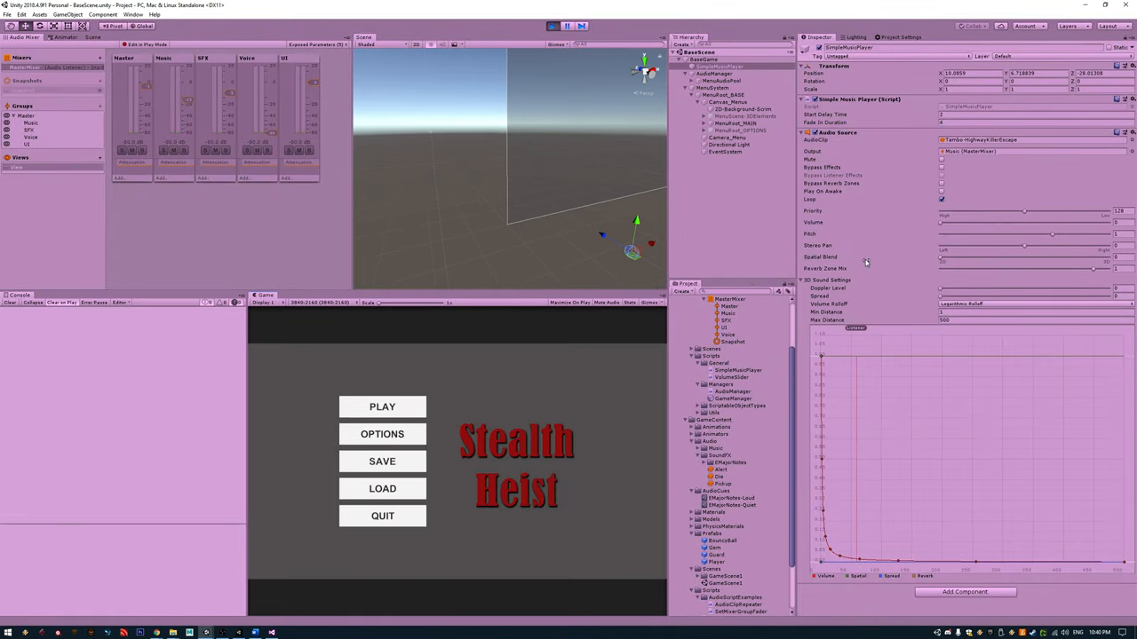
{"action": "left_click", "coordinate": [959, 224]}
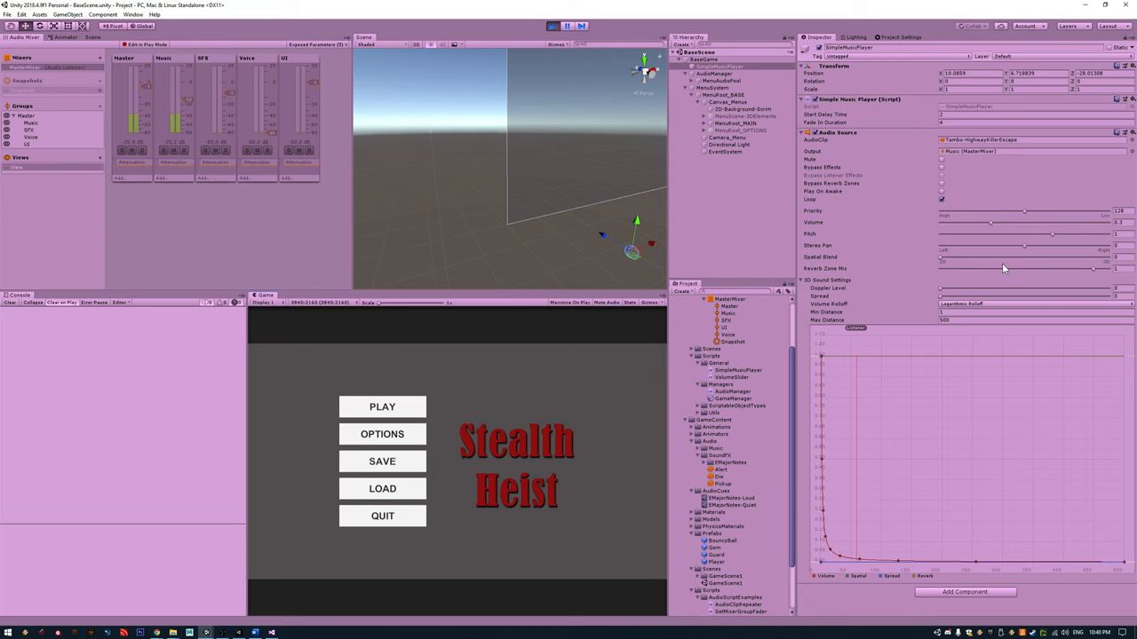
{"action": "left_click", "coordinate": [382, 433]}
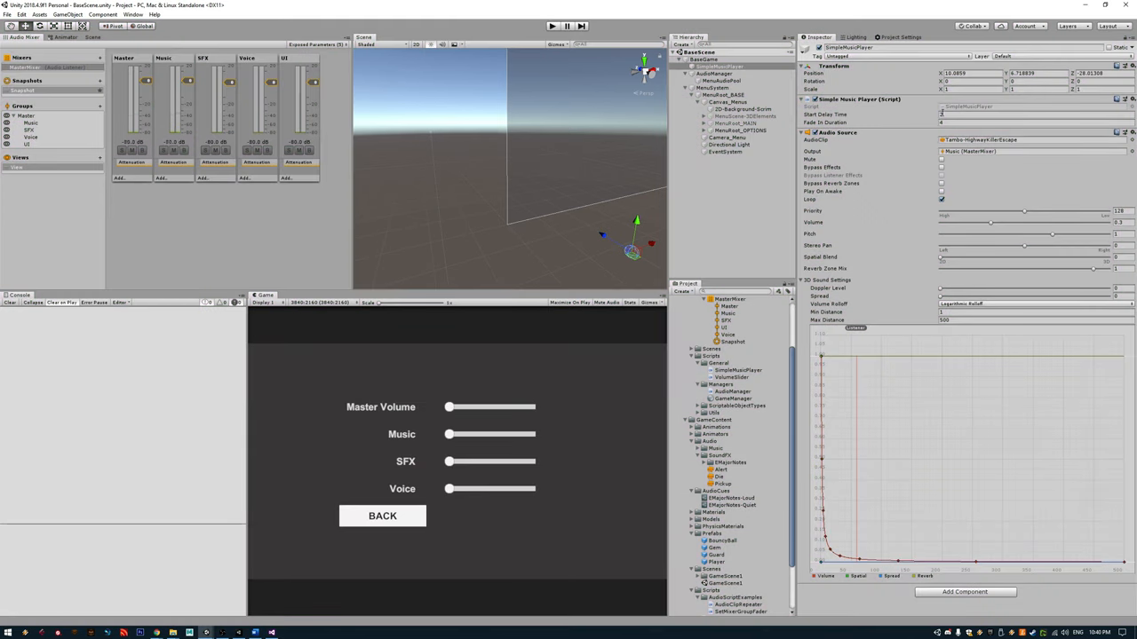
{"action": "left_click", "coordinate": [1030, 114]}
{"action": "type", "text": "0.1"}
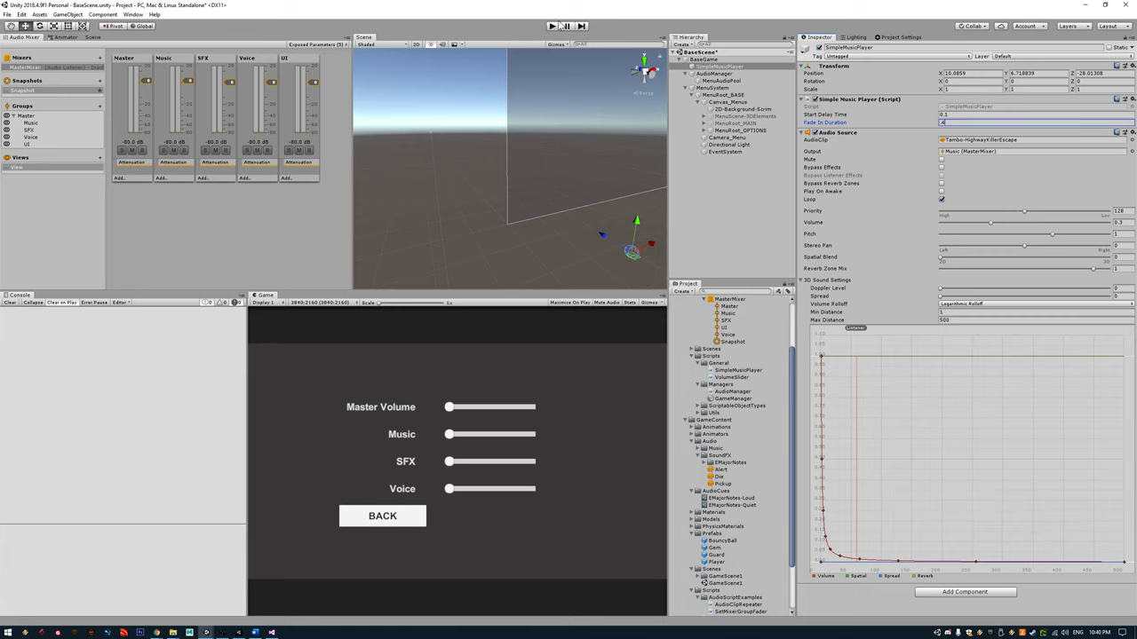
{"action": "mouse_move", "coordinate": [909, 317]}
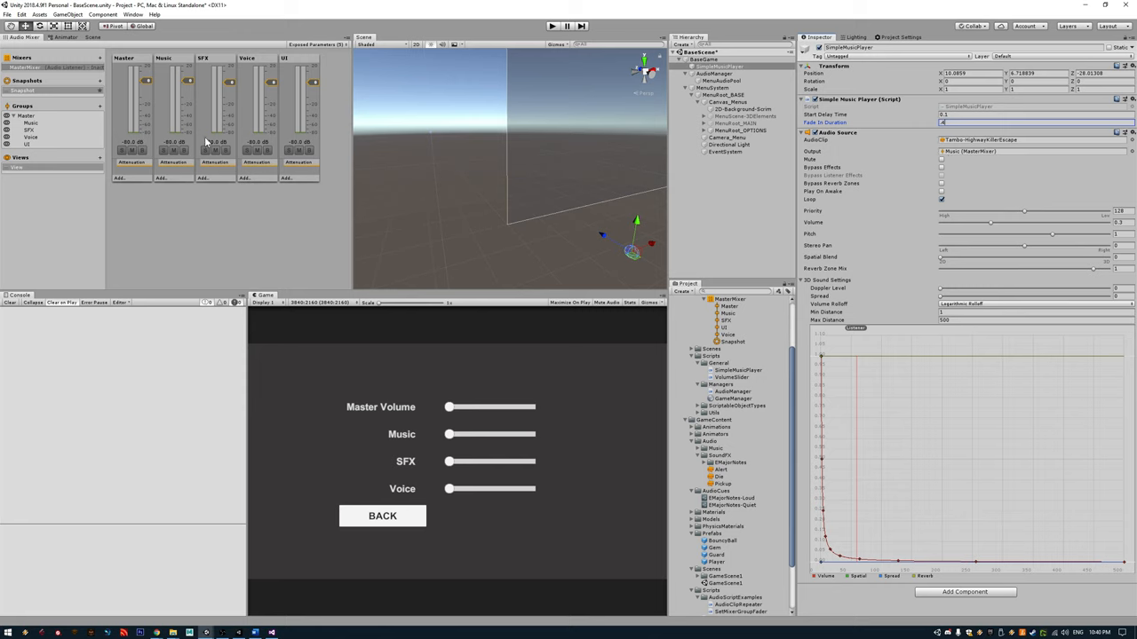
{"action": "mouse_move", "coordinate": [180, 135]}
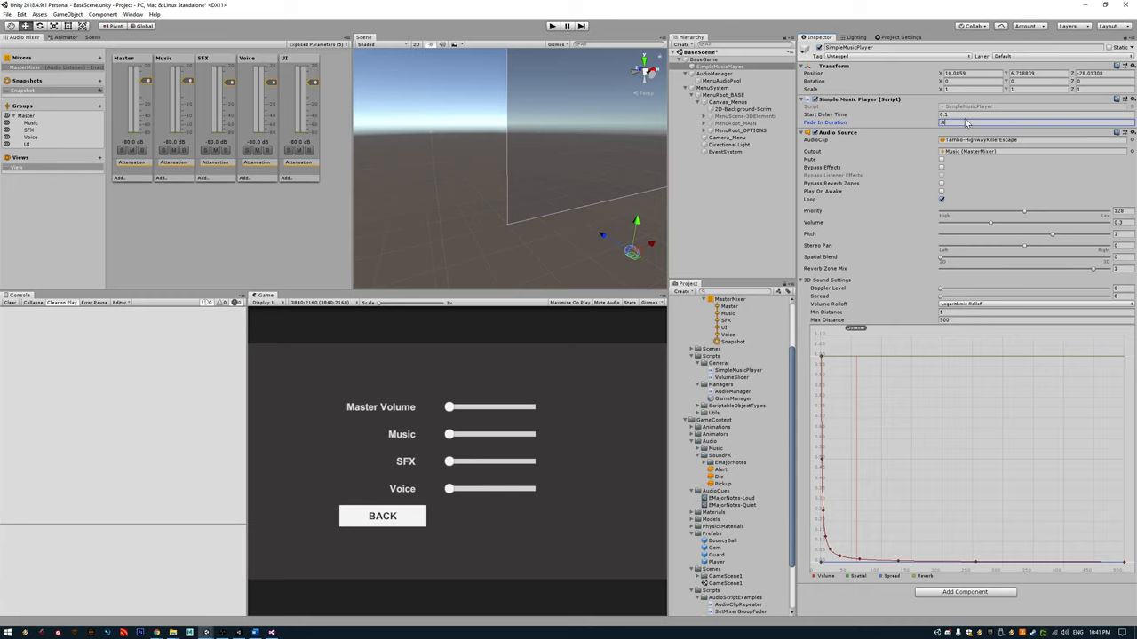
{"action": "left_click", "coordinate": [1030, 121]}
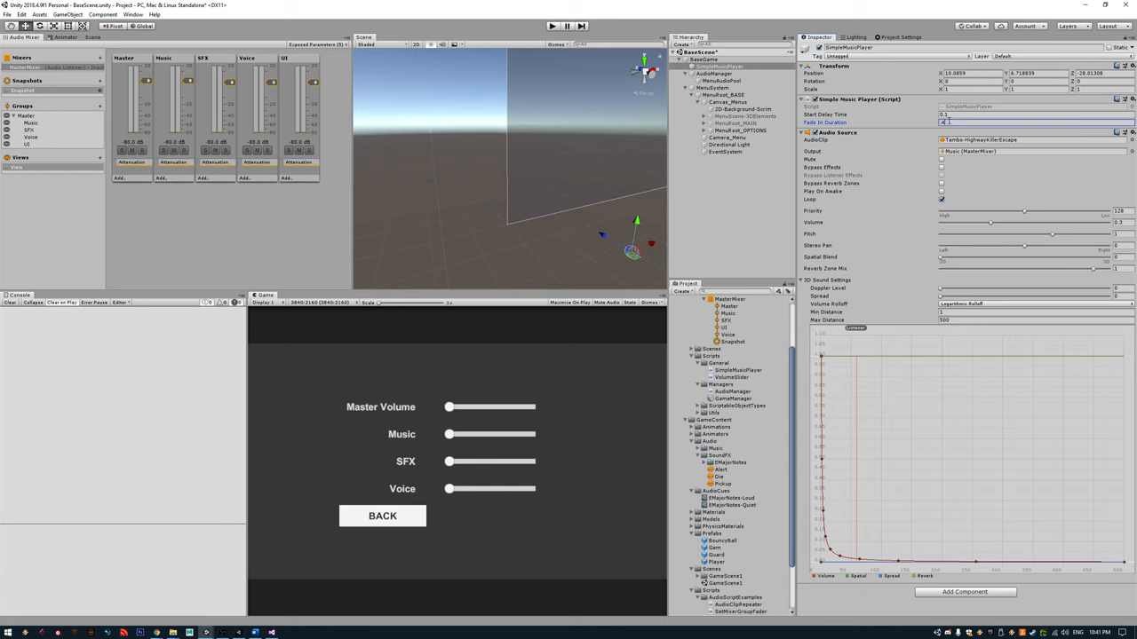
{"action": "triple_click", "coordinate": [1030, 120]}
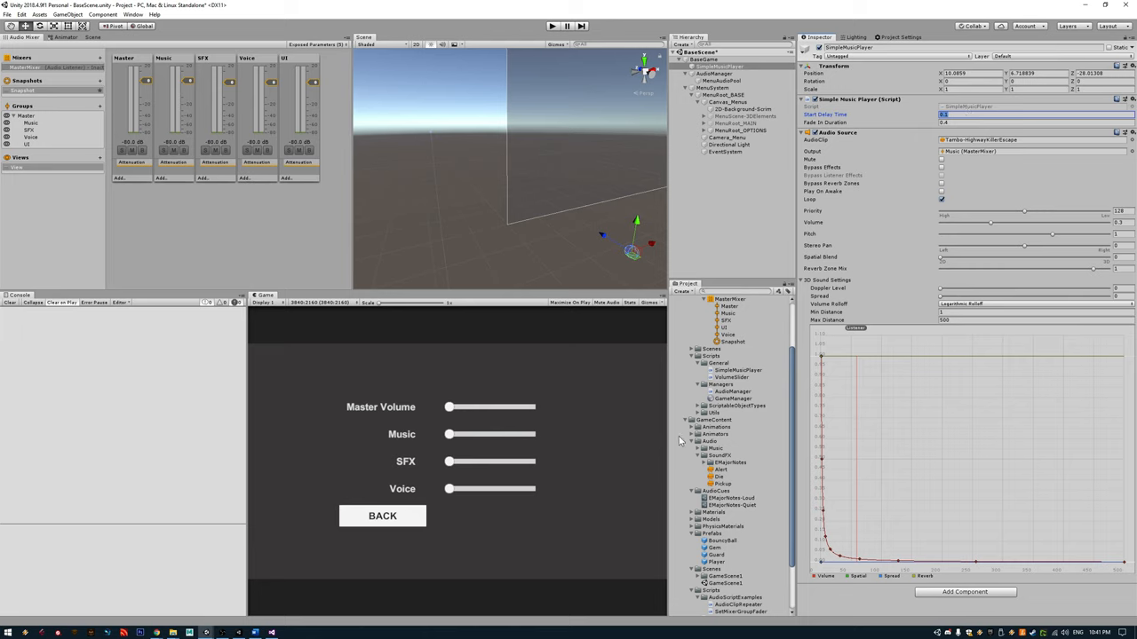
{"action": "mouse_move", "coordinate": [575, 414]}
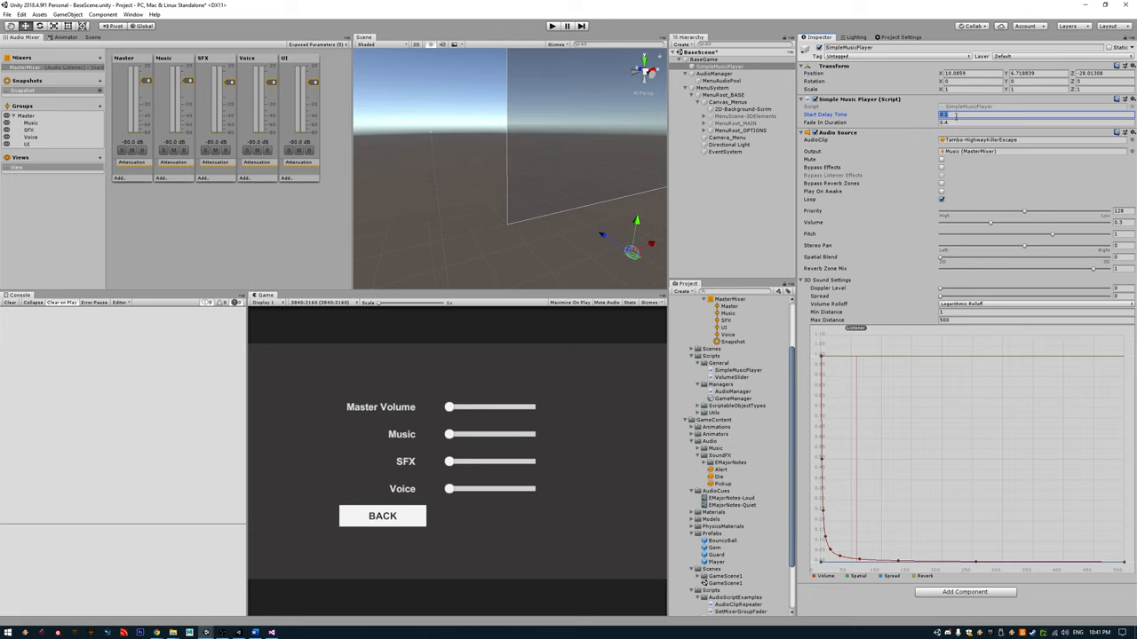
{"action": "mouse_move", "coordinate": [547, 431]}
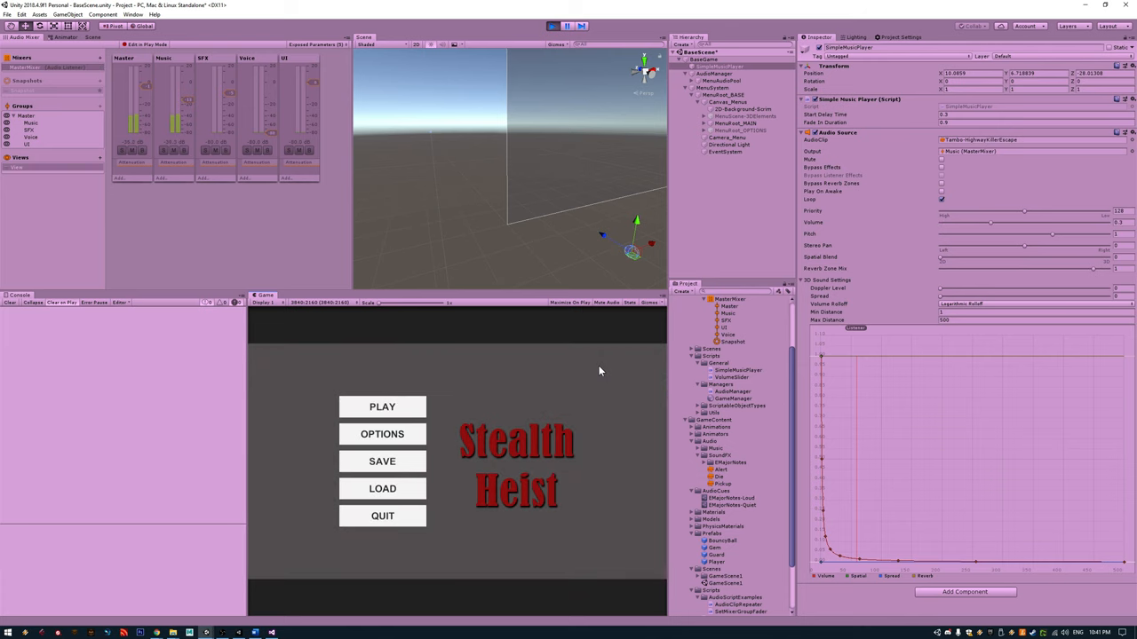
Step: Restart Play mode and choose PLAY on the title menu to load the maze level
{"action": "left_click", "coordinate": [382, 434]}
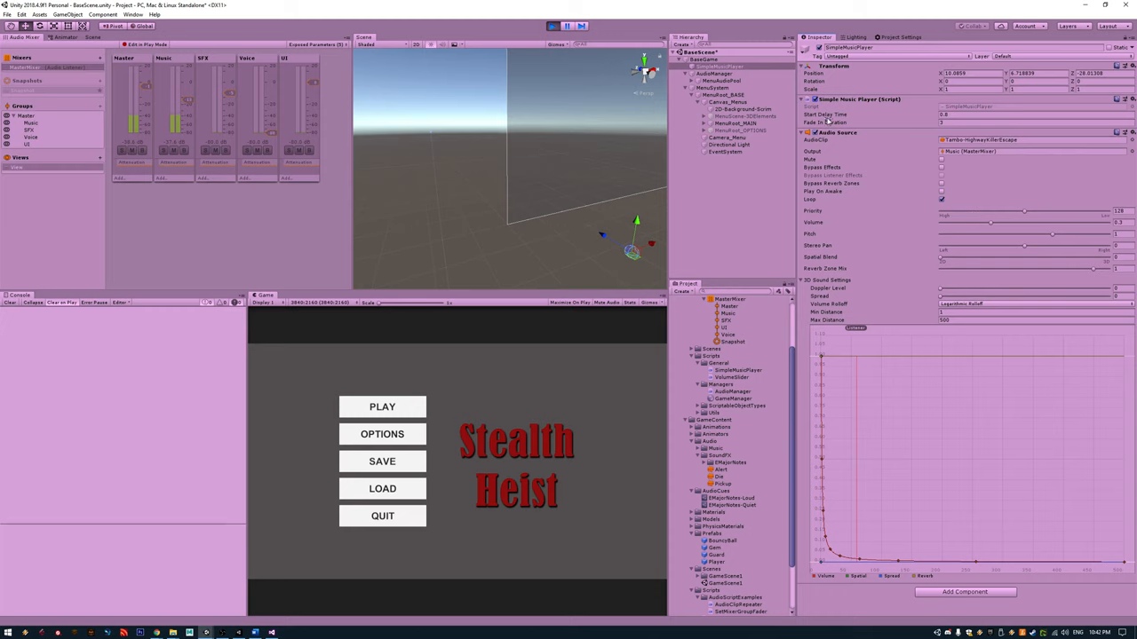
{"action": "mouse_move", "coordinate": [561, 43]}
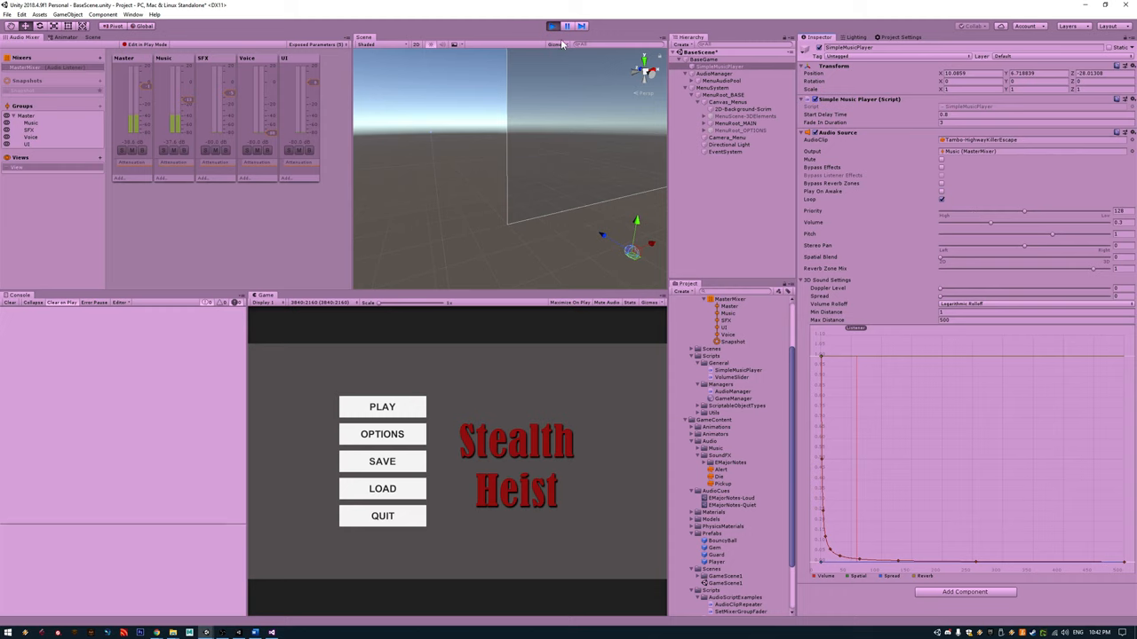
{"action": "left_click", "coordinate": [382, 434]}
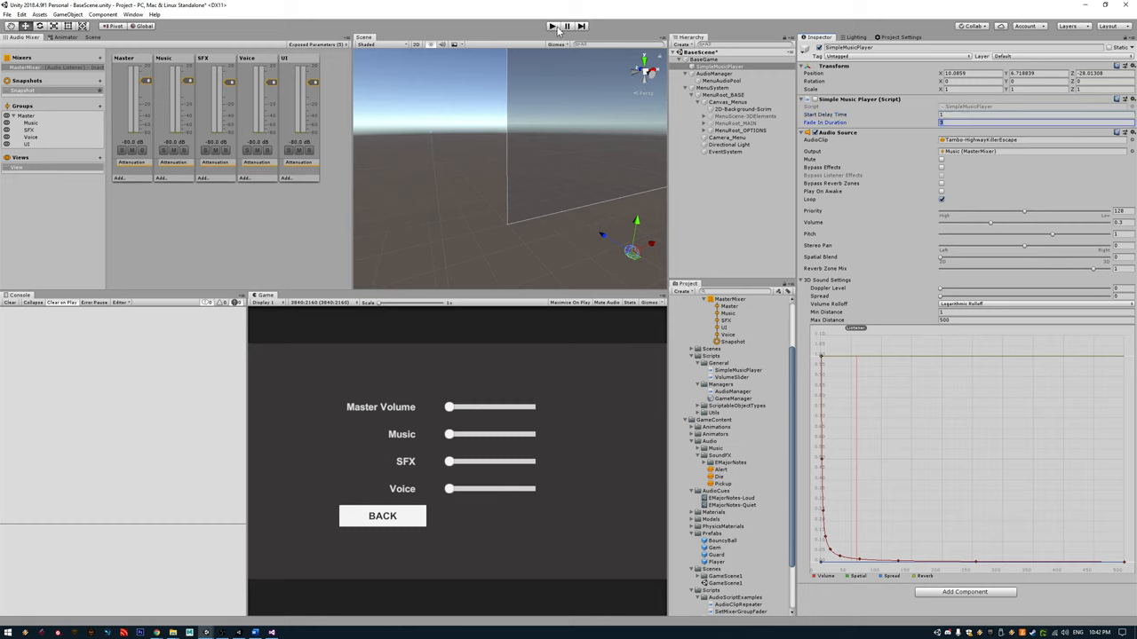
{"action": "left_click", "coordinate": [725, 582]}
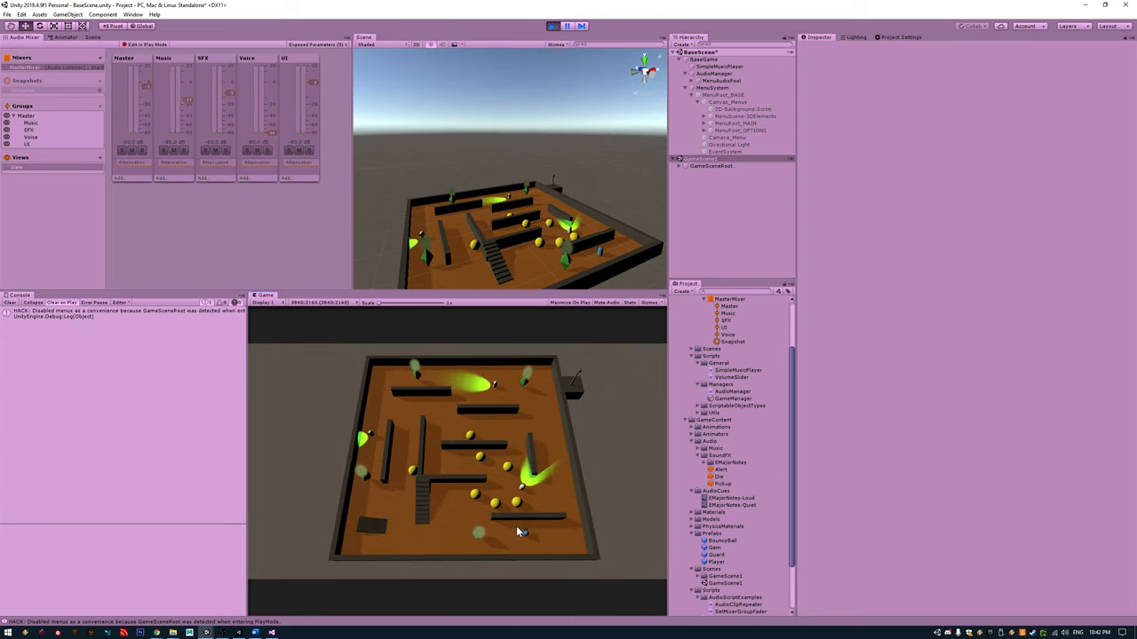
Step: Bring up the pause menu's OPTIONS screen with volume sliders over the maze level
{"action": "left_click", "coordinate": [720, 67]}
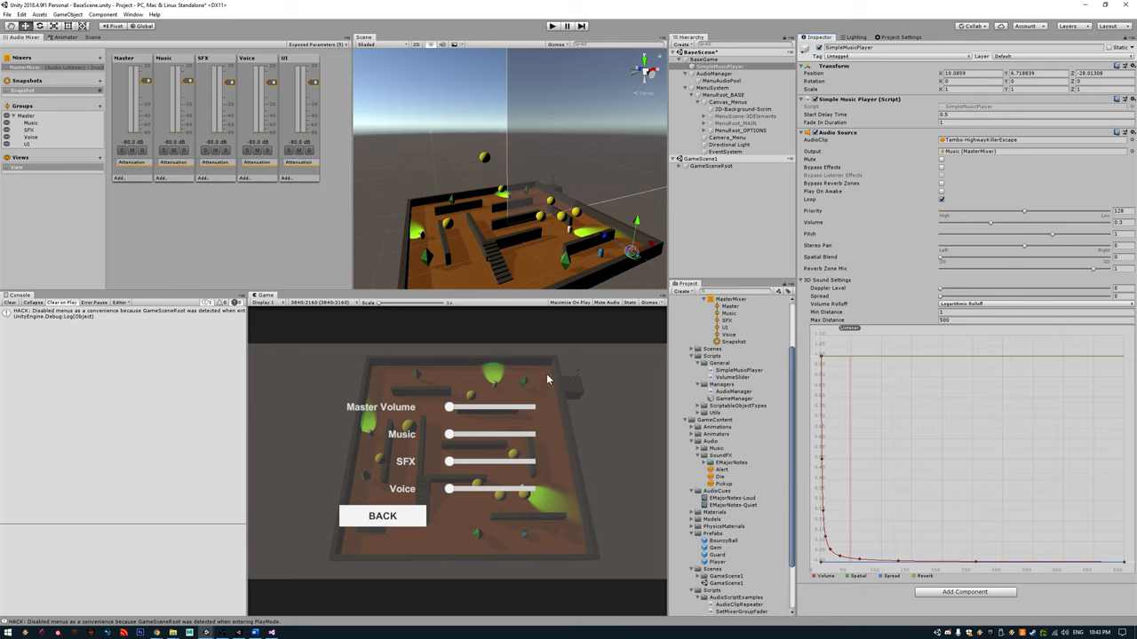
{"action": "mouse_move", "coordinate": [639, 355]}
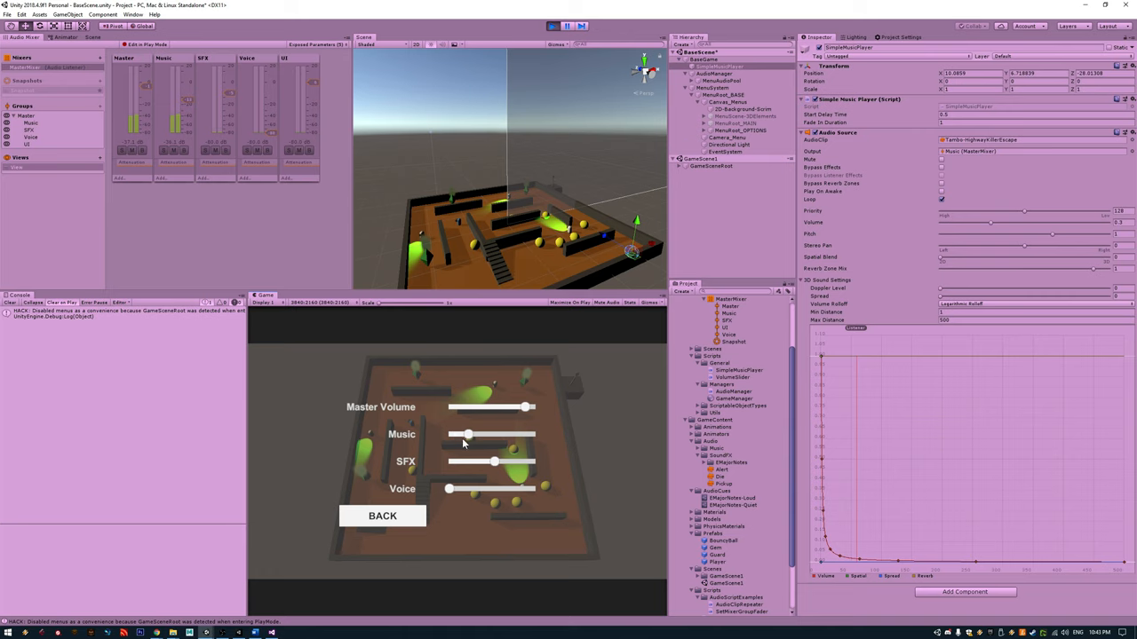
Step: Lower a volume slider, go BACK to resume the level, and inspect the Player prefab
{"action": "left_click_drag", "start_coordinate": [465, 434], "coordinate": [448, 433]}
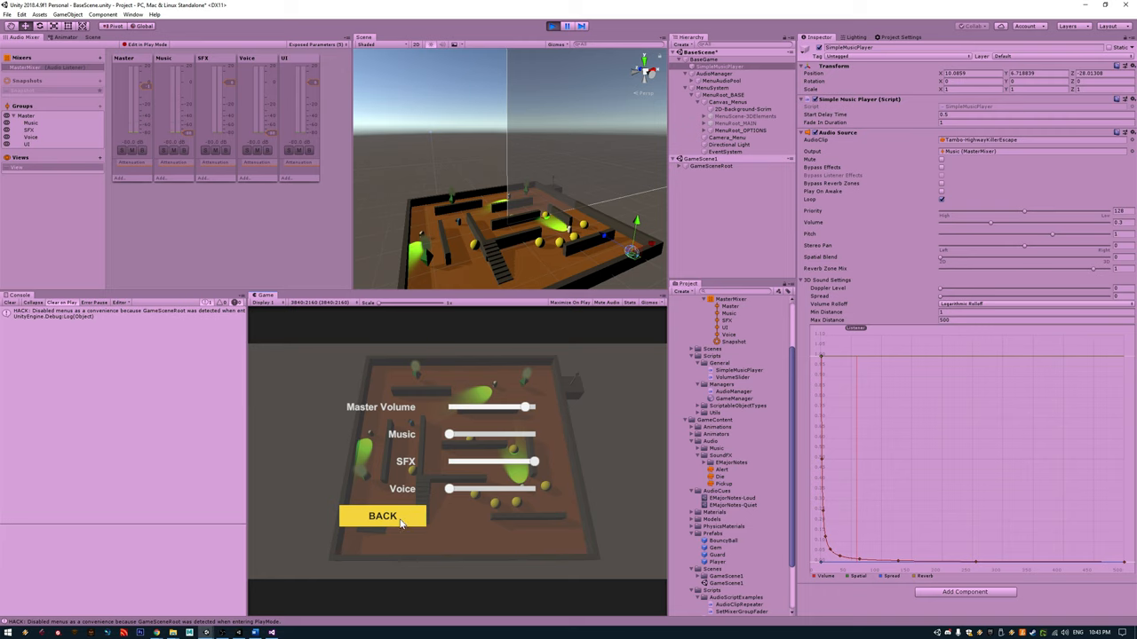
{"action": "left_click", "coordinate": [382, 515]}
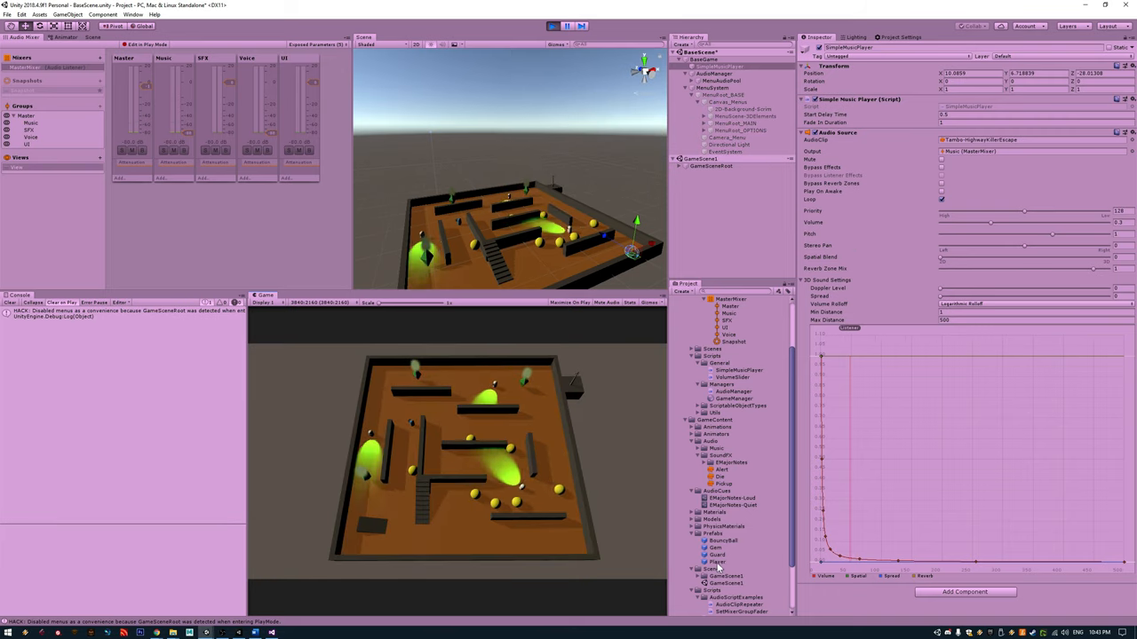
{"action": "left_click", "coordinate": [717, 562]}
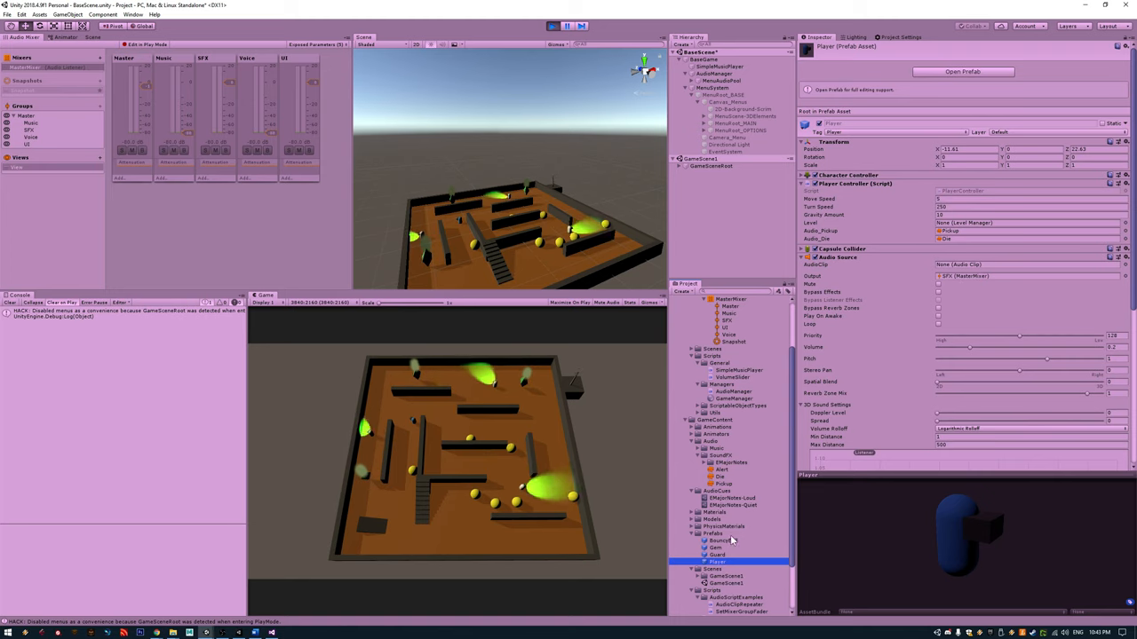
Step: Inspect the Guard prefab, then try OPTIONS, BACK and QUIT on the pause menu
{"action": "left_click", "coordinate": [718, 554]}
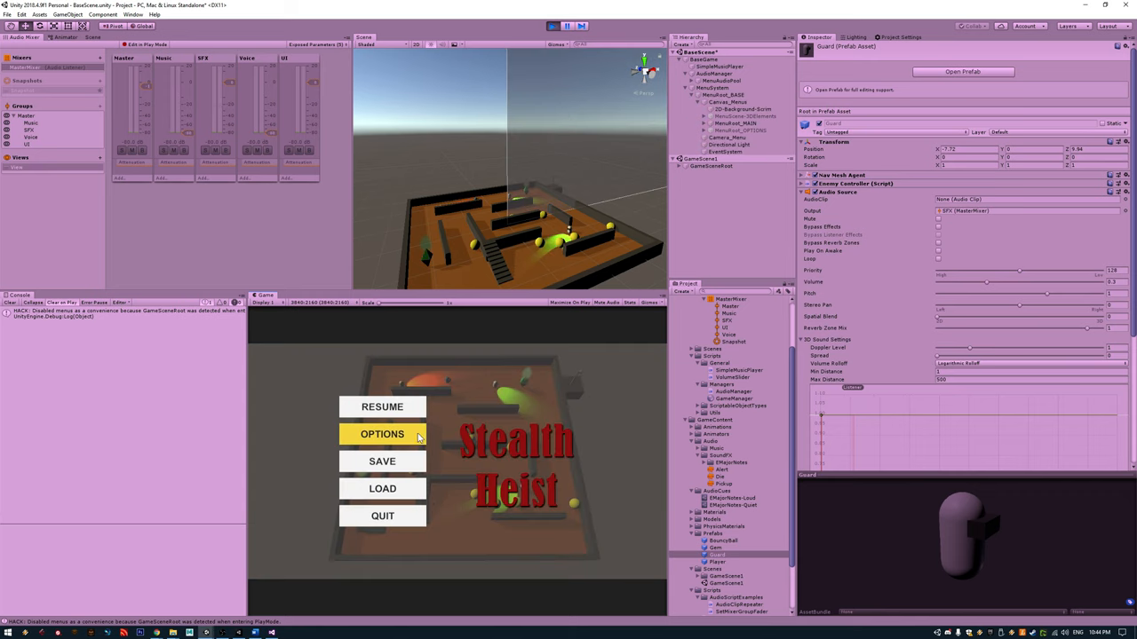
{"action": "left_click", "coordinate": [382, 433]}
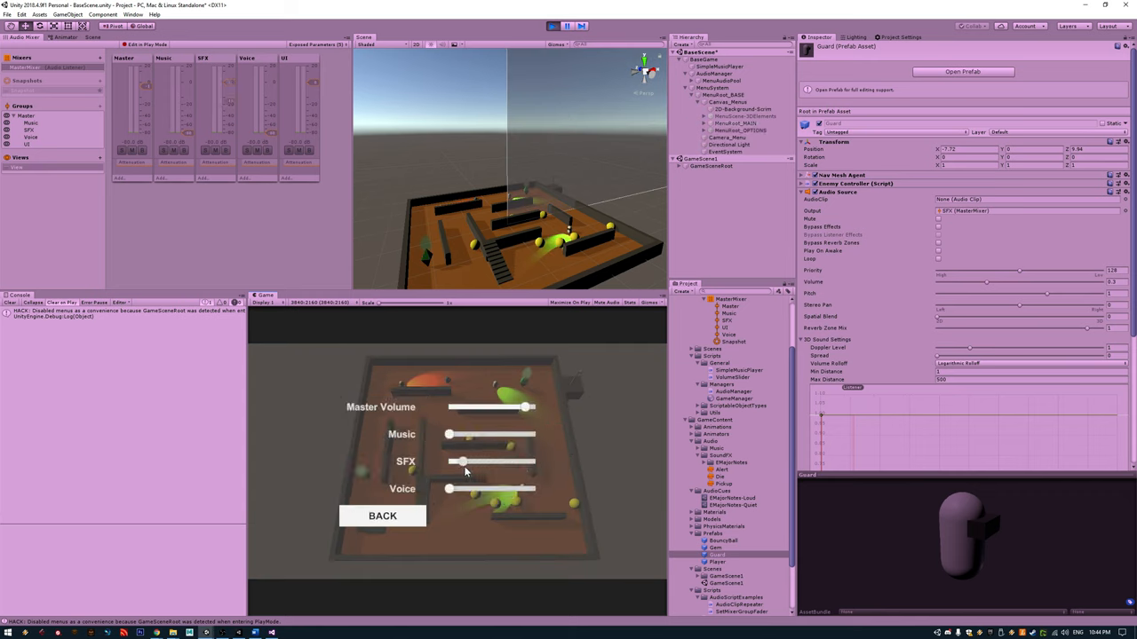
{"action": "left_click", "coordinate": [382, 515]}
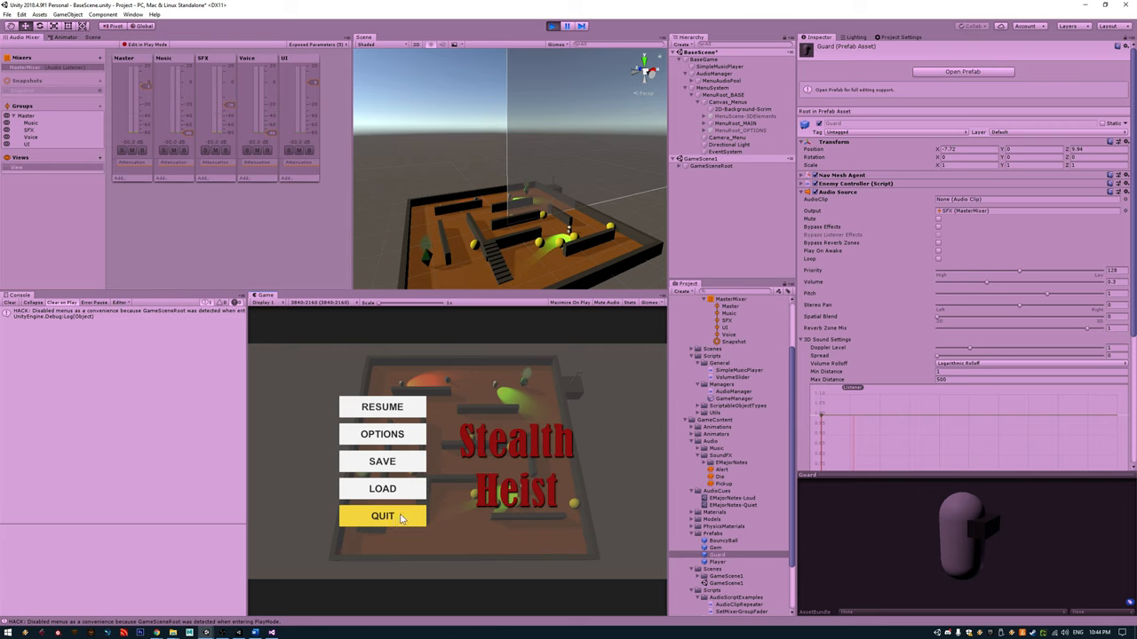
{"action": "left_click", "coordinate": [382, 407]}
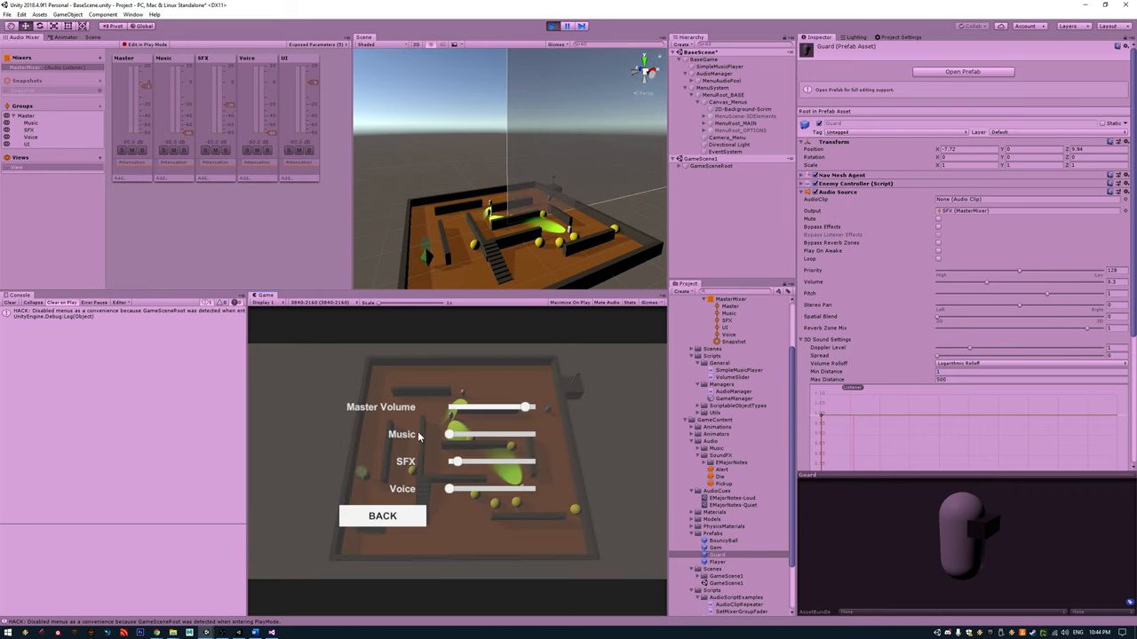
Step: Raise a volume slider, return to the pause menu, and reopen the options screen
{"action": "left_click_drag", "start_coordinate": [454, 462], "coordinate": [513, 462]}
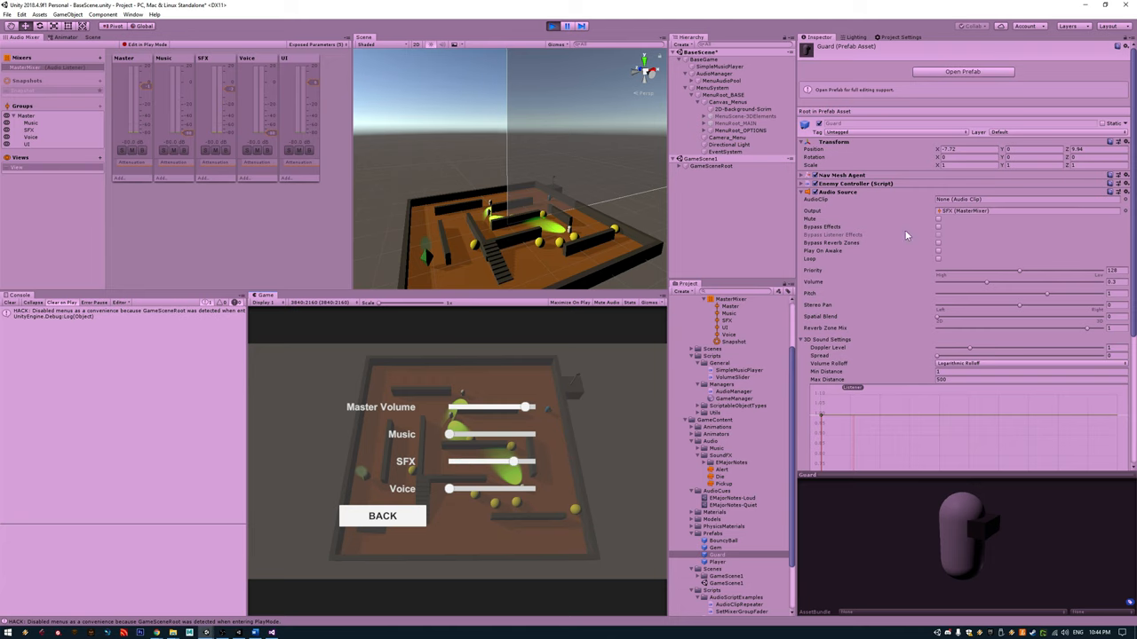
{"action": "left_click", "coordinate": [550, 27]}
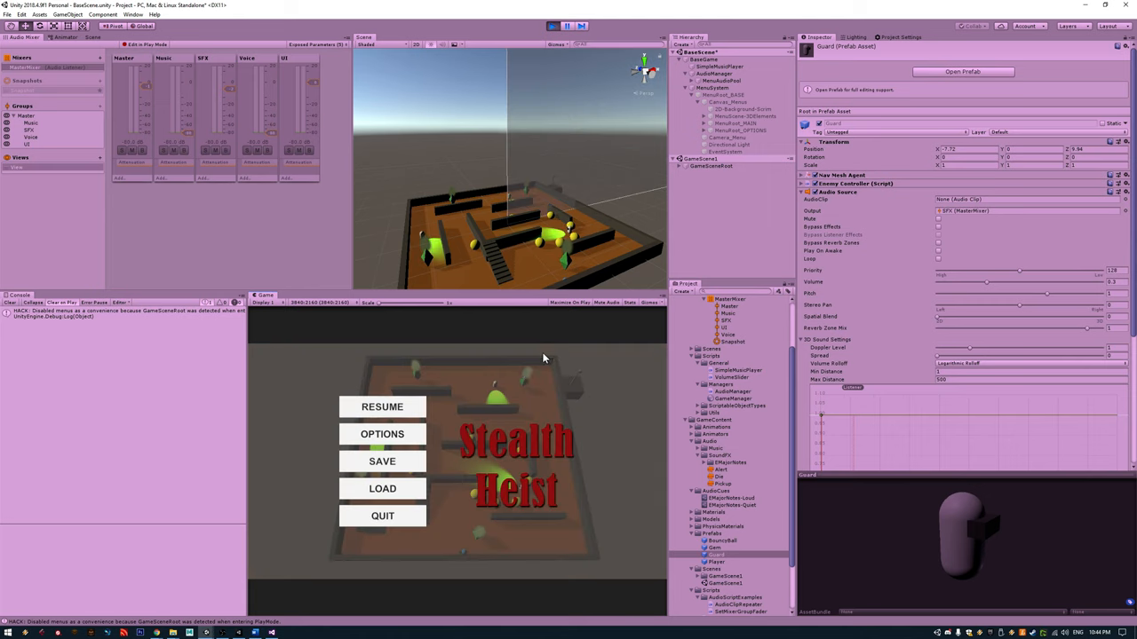
{"action": "left_click", "coordinate": [382, 433]}
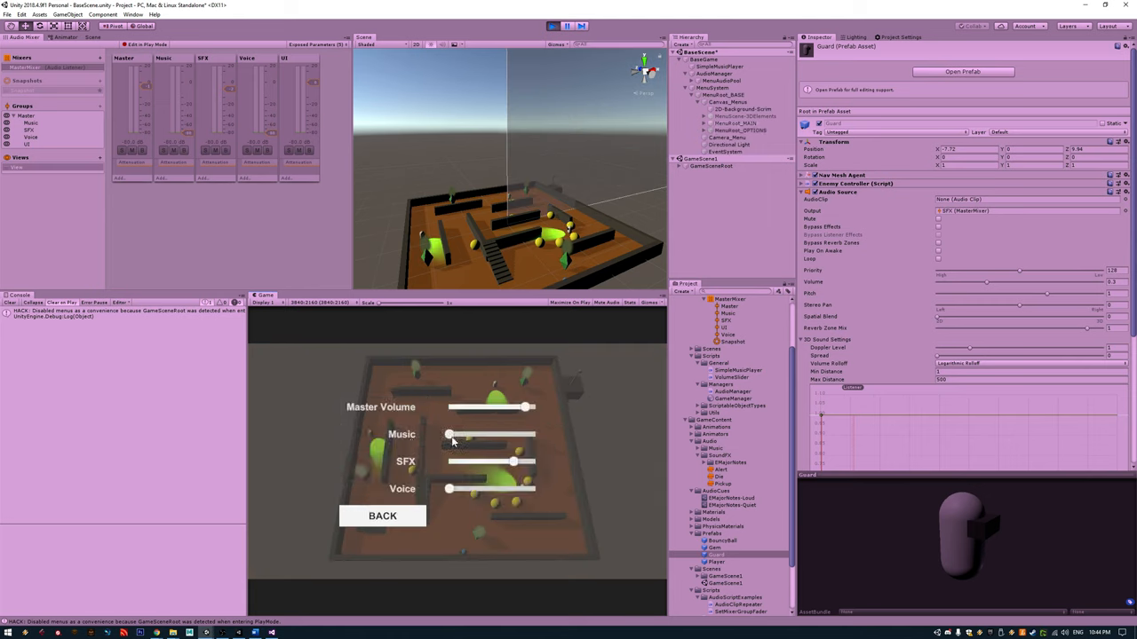
Step: Nudge two more volume sliders upward and go BACK to the game's main menu
{"action": "left_click_drag", "start_coordinate": [447, 434], "coordinate": [470, 433]}
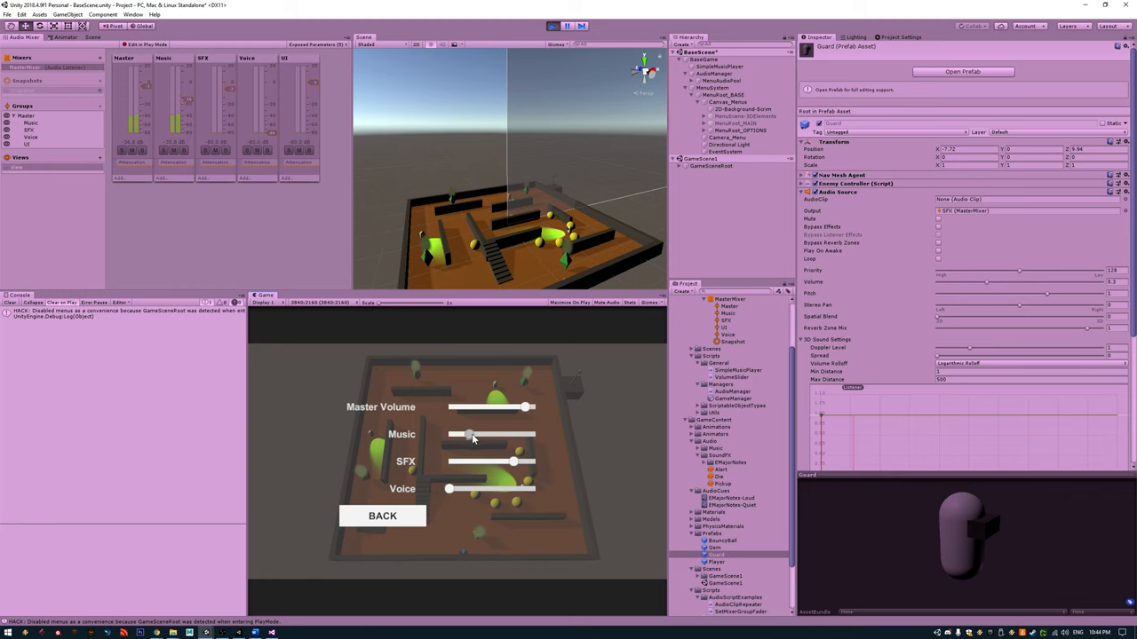
{"action": "left_click_drag", "start_coordinate": [469, 433], "coordinate": [498, 433]}
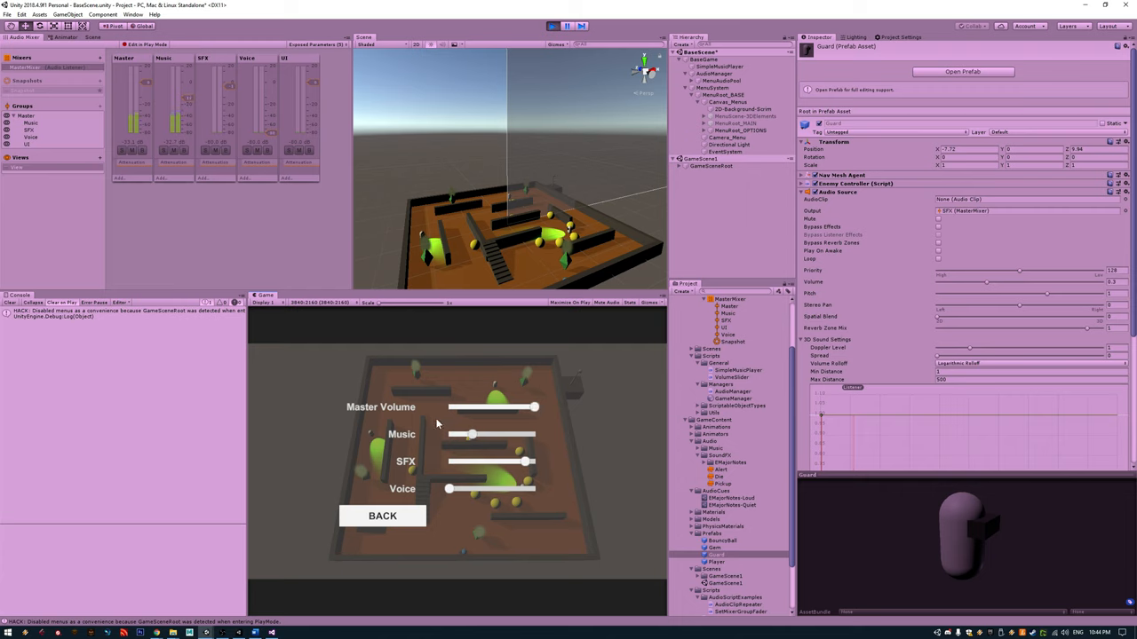
{"action": "left_click", "coordinate": [381, 515]}
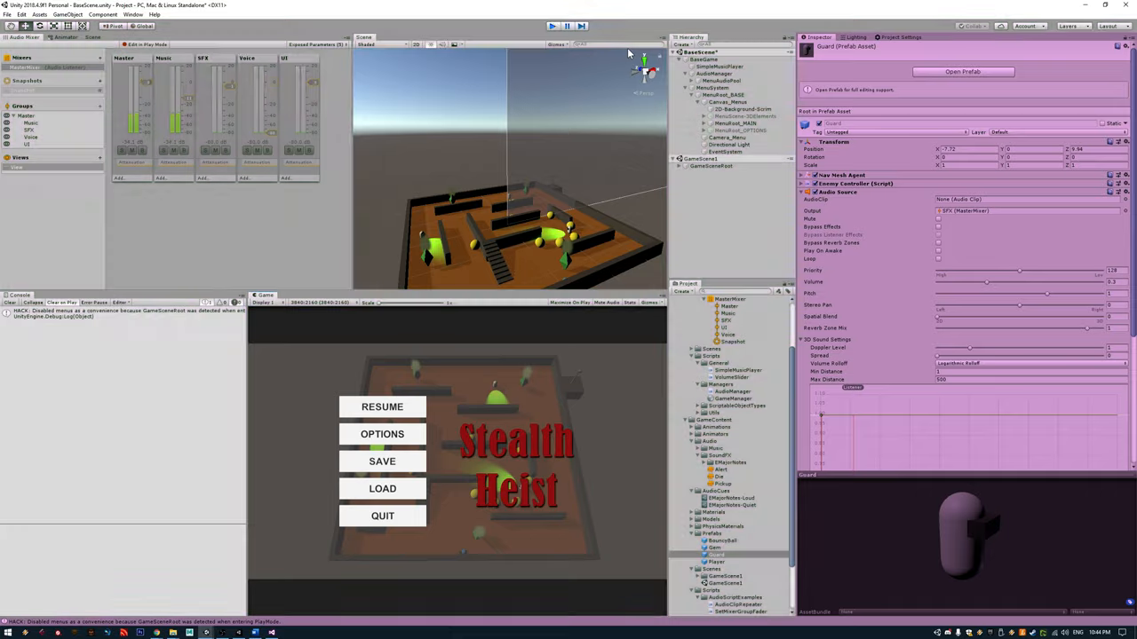
Step: Review GameManager.cs in Visual Studio from Start() down to the LoadPlayerPrefs call
{"action": "left_click", "coordinate": [272, 632]}
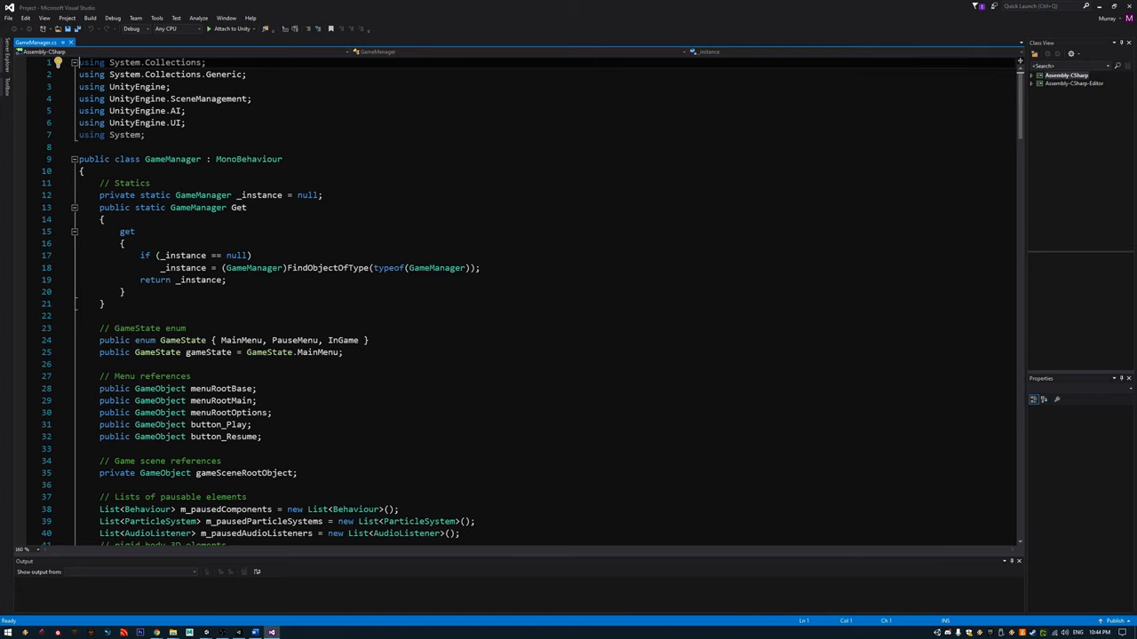
{"action": "scroll", "scroll_direction": "down", "scroll_amount": 3}
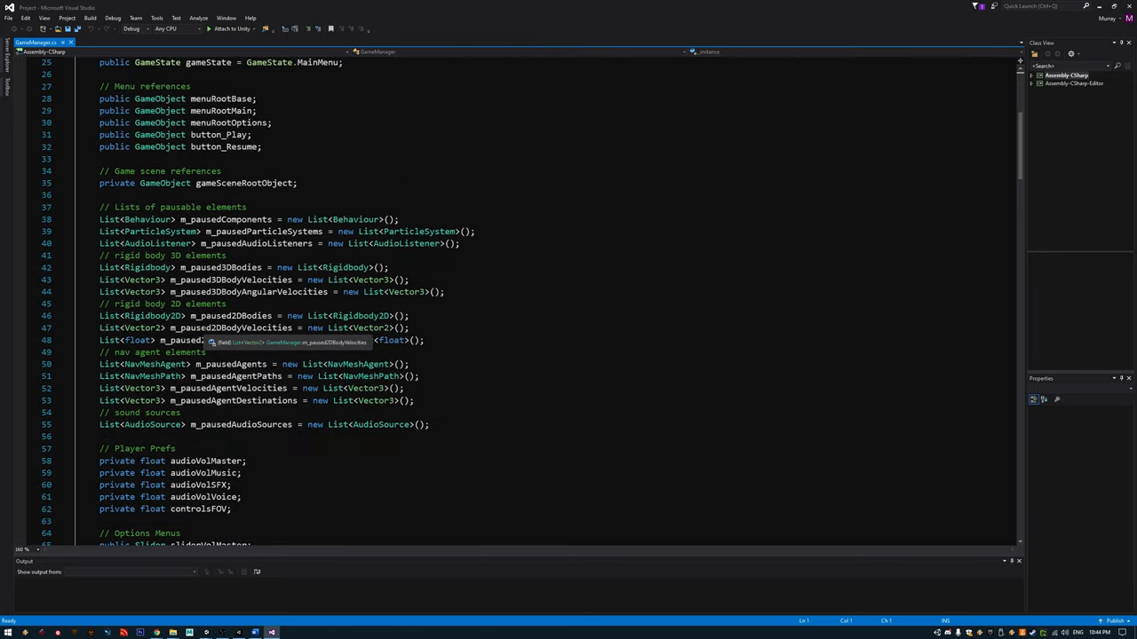
{"action": "scroll", "scroll_direction": "down", "scroll_amount": 3}
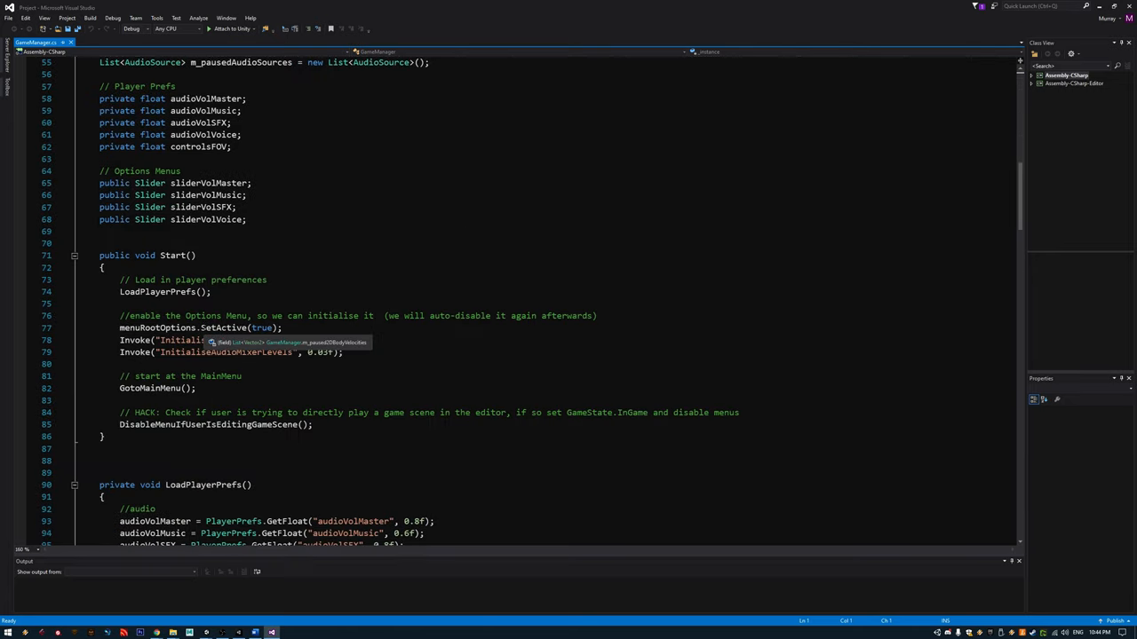
{"action": "scroll", "scroll_direction": "down", "scroll_amount": 3}
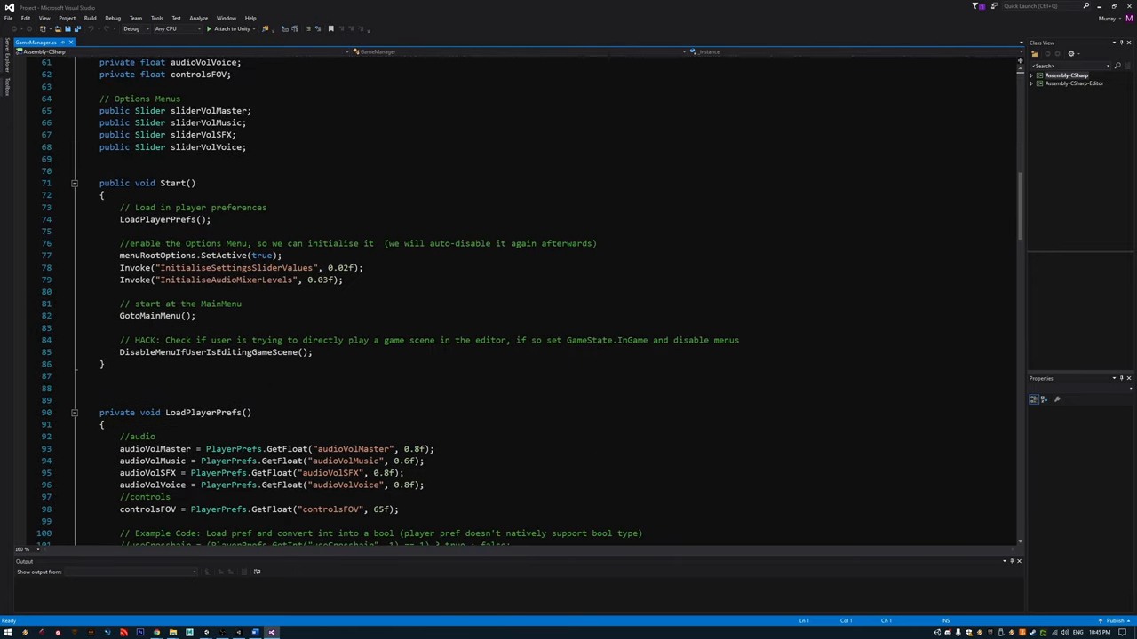
{"action": "double_click", "coordinate": [160, 220]}
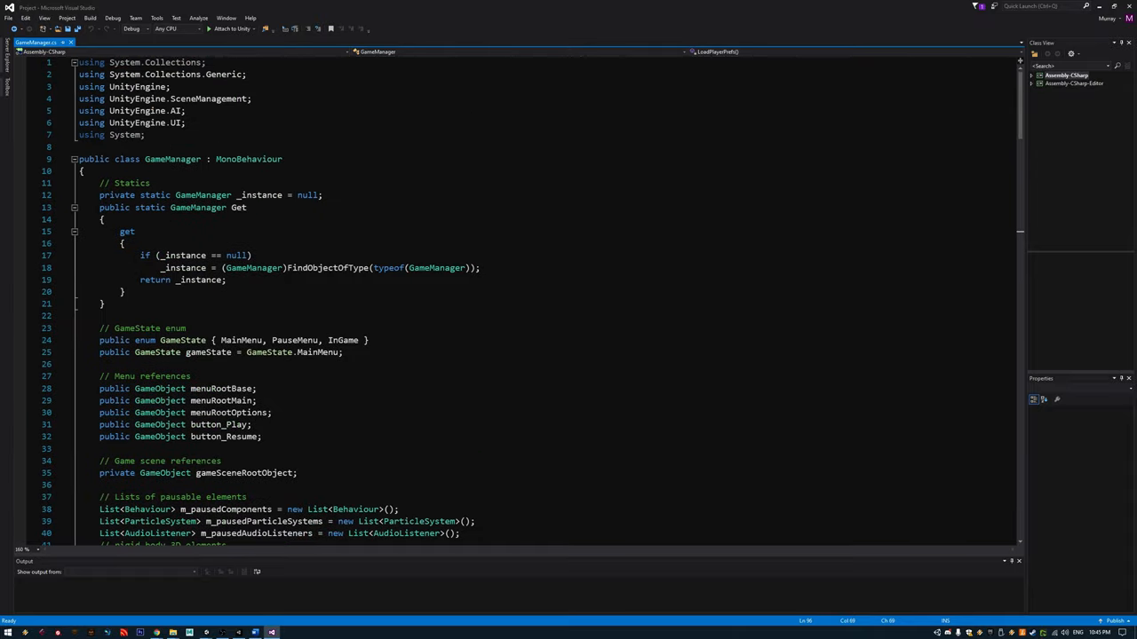
{"action": "mouse_move", "coordinate": [209, 402]}
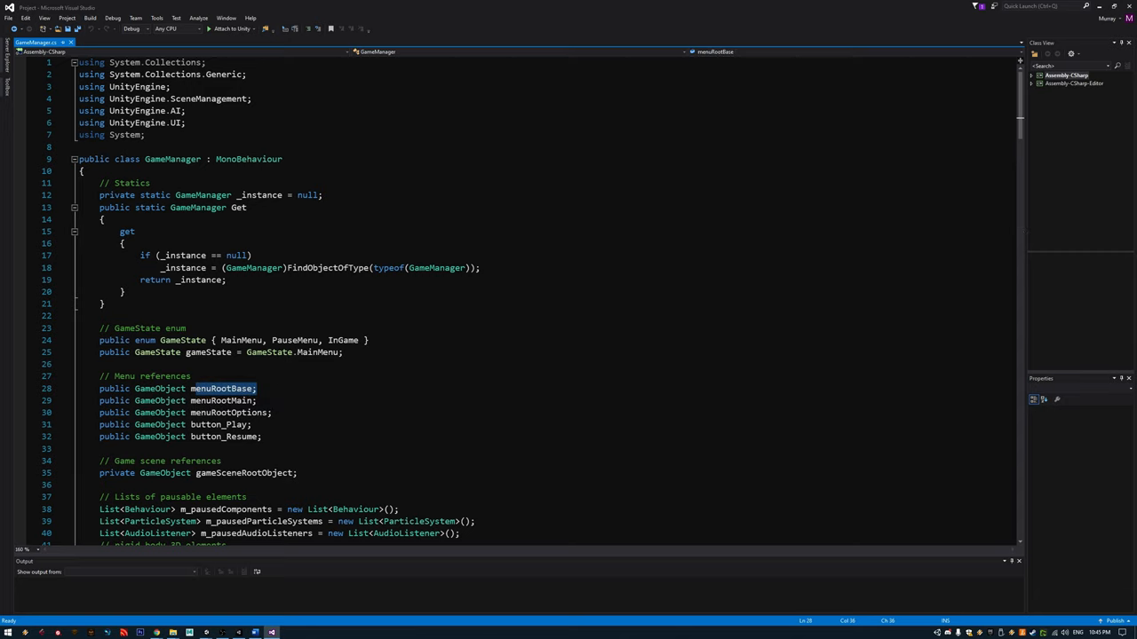
{"action": "double_click", "coordinate": [220, 401]}
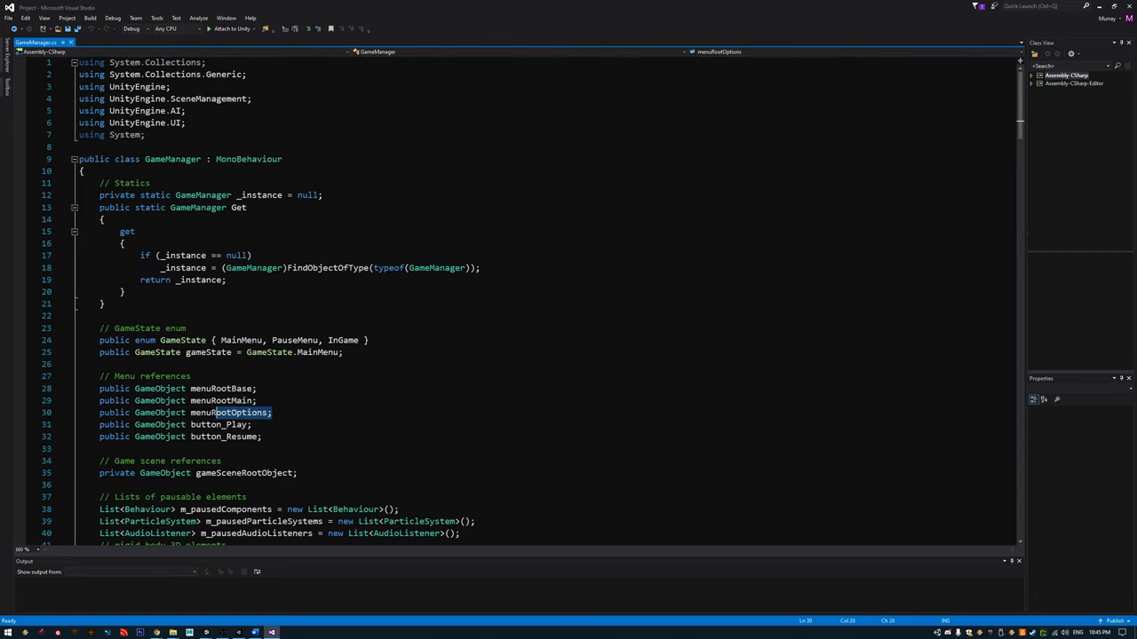
{"action": "scroll", "scroll_direction": "down", "scroll_amount": 3}
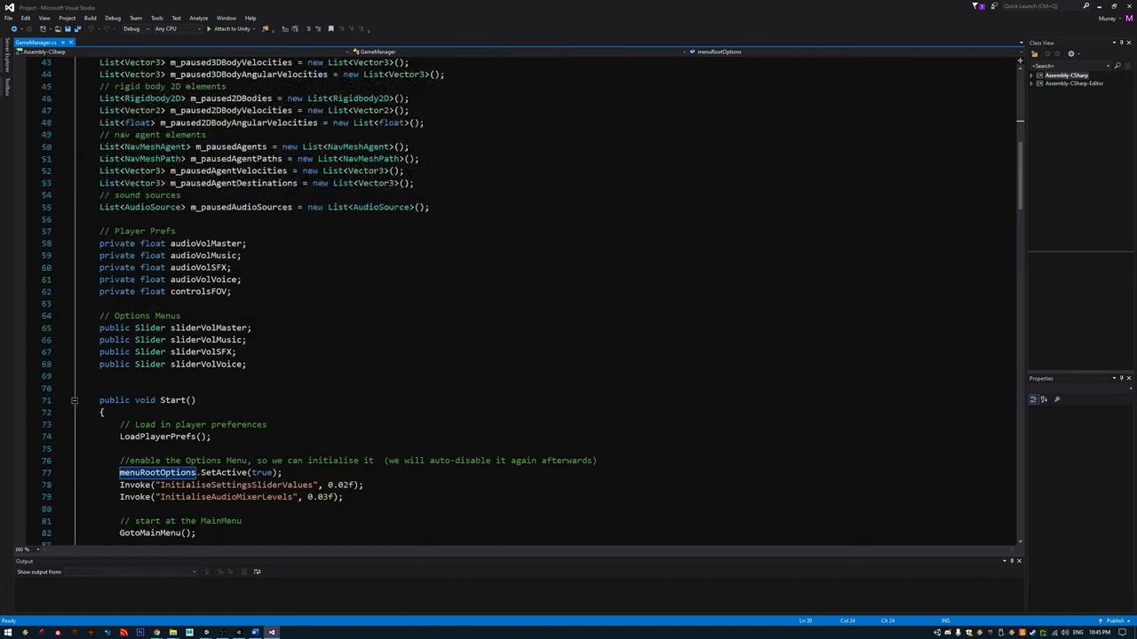
{"action": "scroll", "scroll_direction": "down", "scroll_amount": 3}
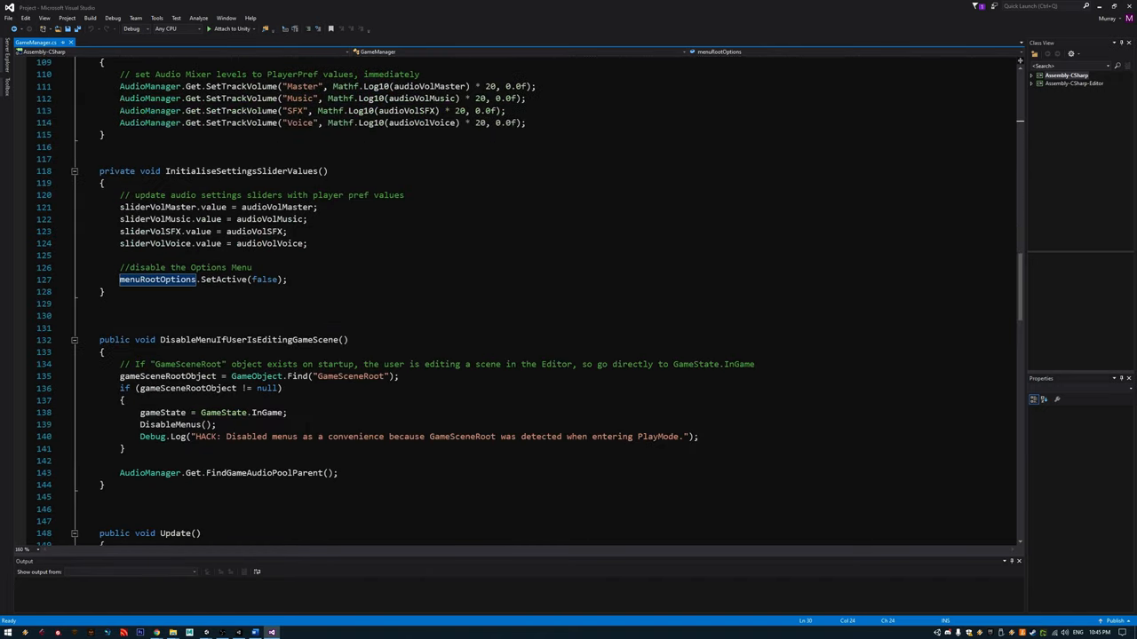
{"action": "scroll", "scroll_direction": "down", "scroll_amount": 3}
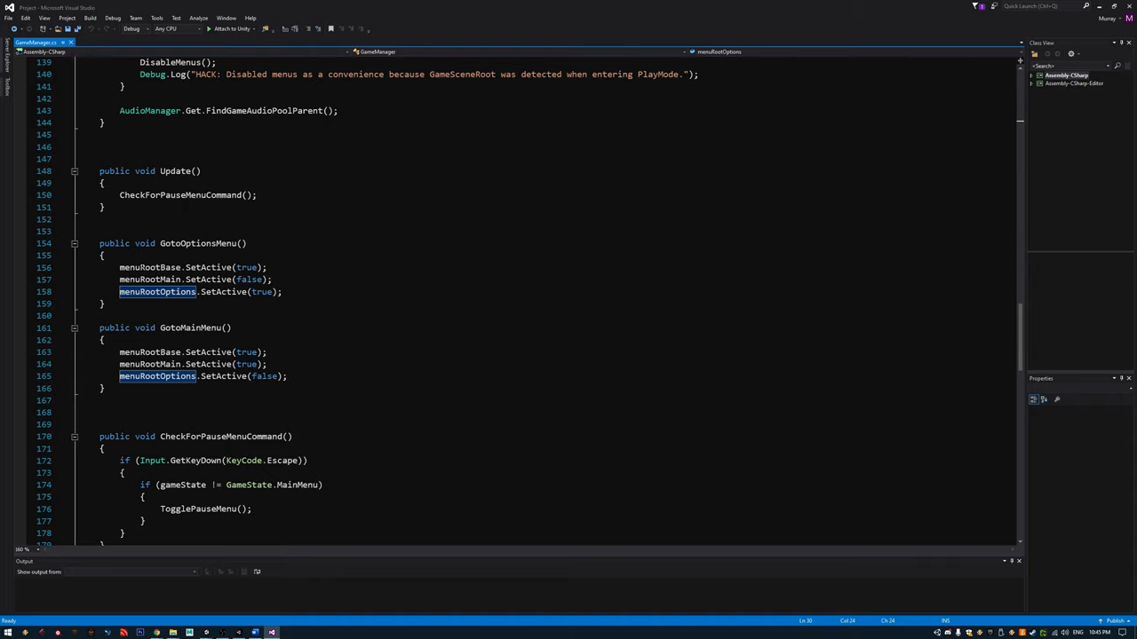
{"action": "left_click", "coordinate": [89, 412]}
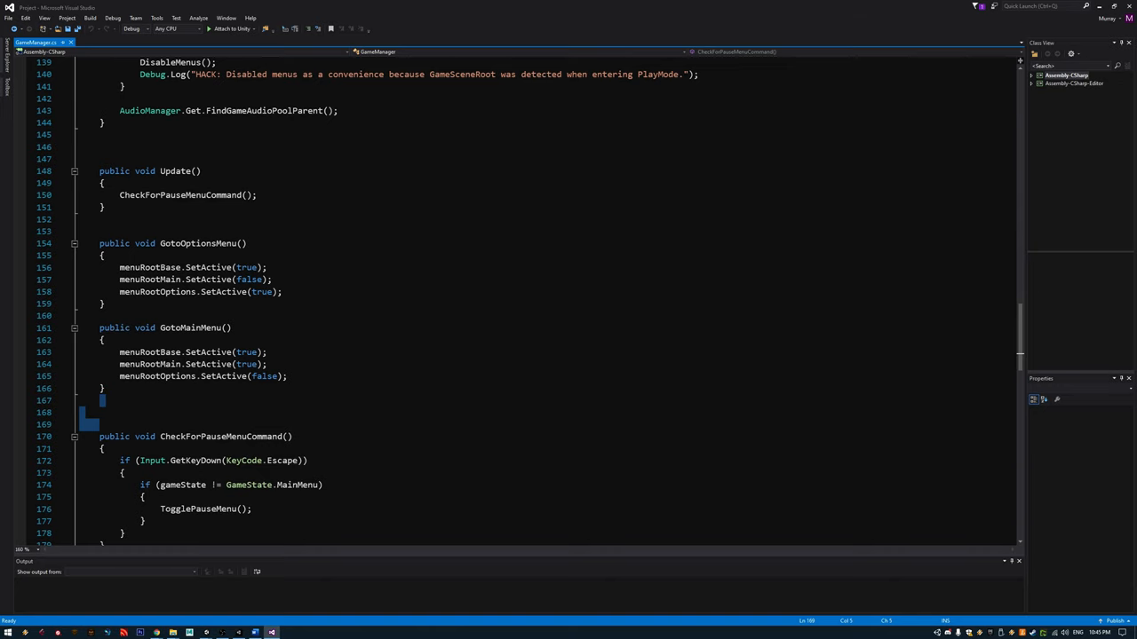
{"action": "scroll", "scroll_direction": "down", "scroll_amount": 3}
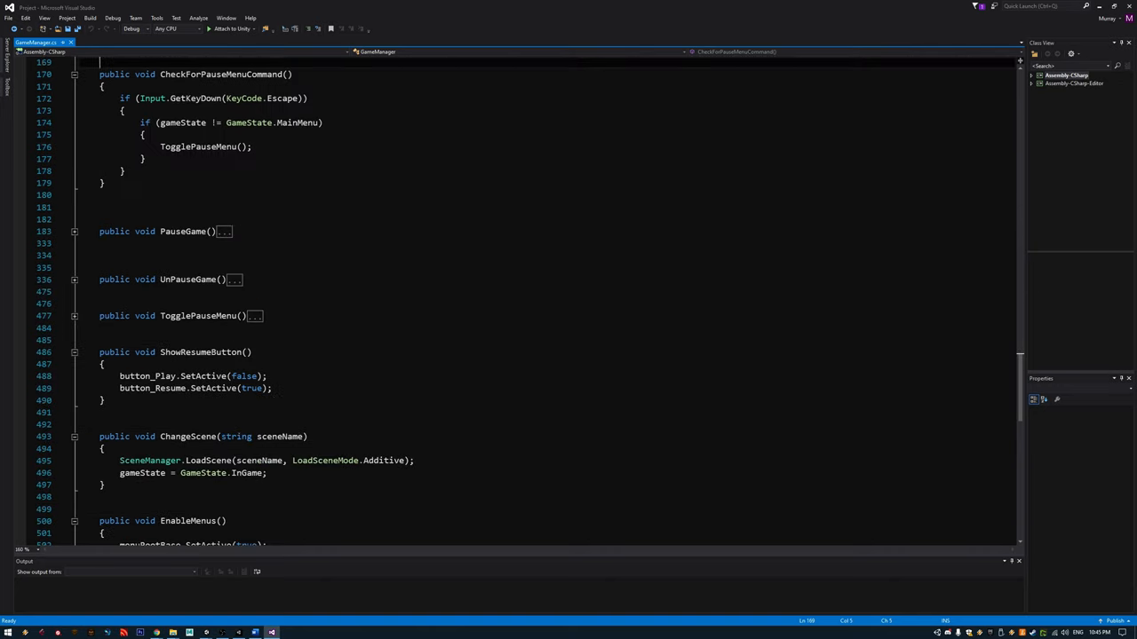
{"action": "scroll", "scroll_direction": "up", "scroll_amount": 3}
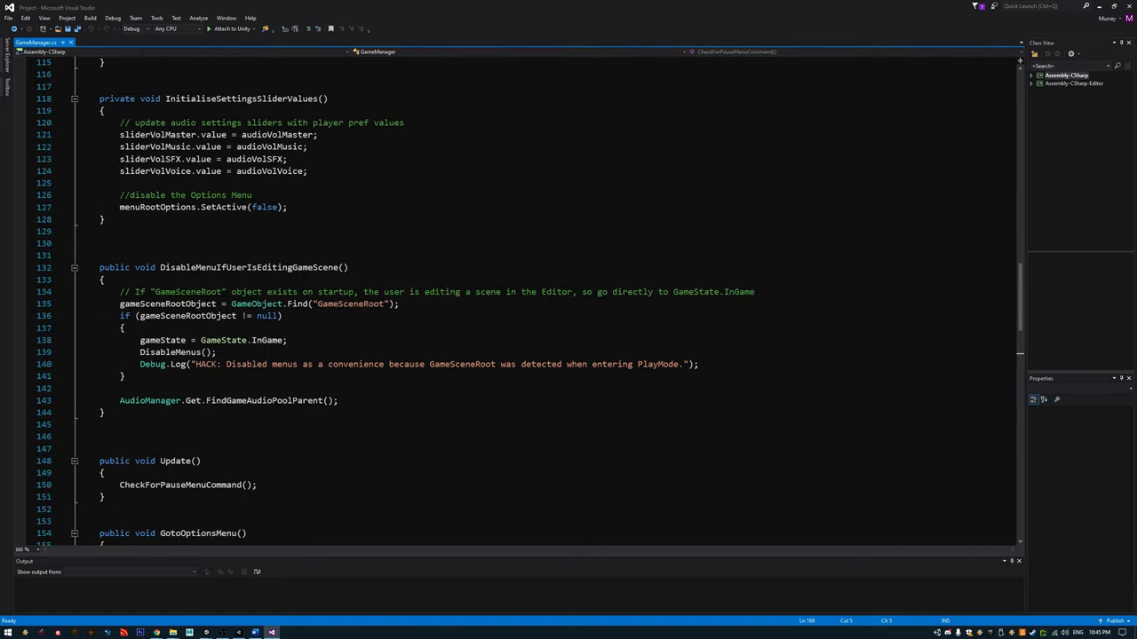
{"action": "scroll", "scroll_direction": "up", "scroll_amount": 3}
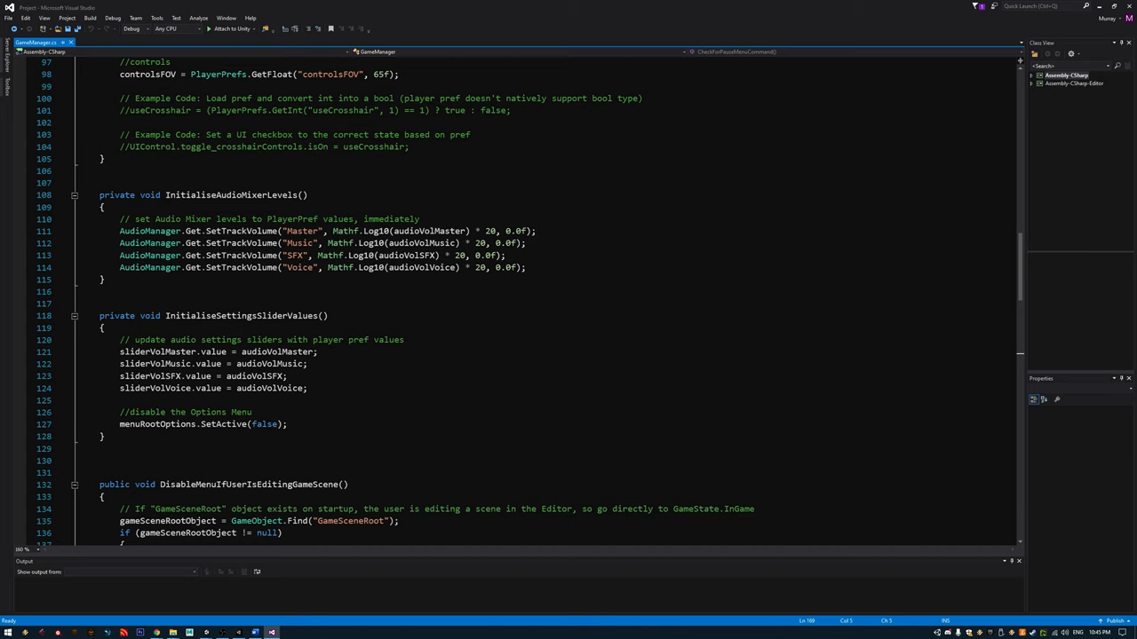
{"action": "scroll", "scroll_direction": "up", "scroll_amount": 3}
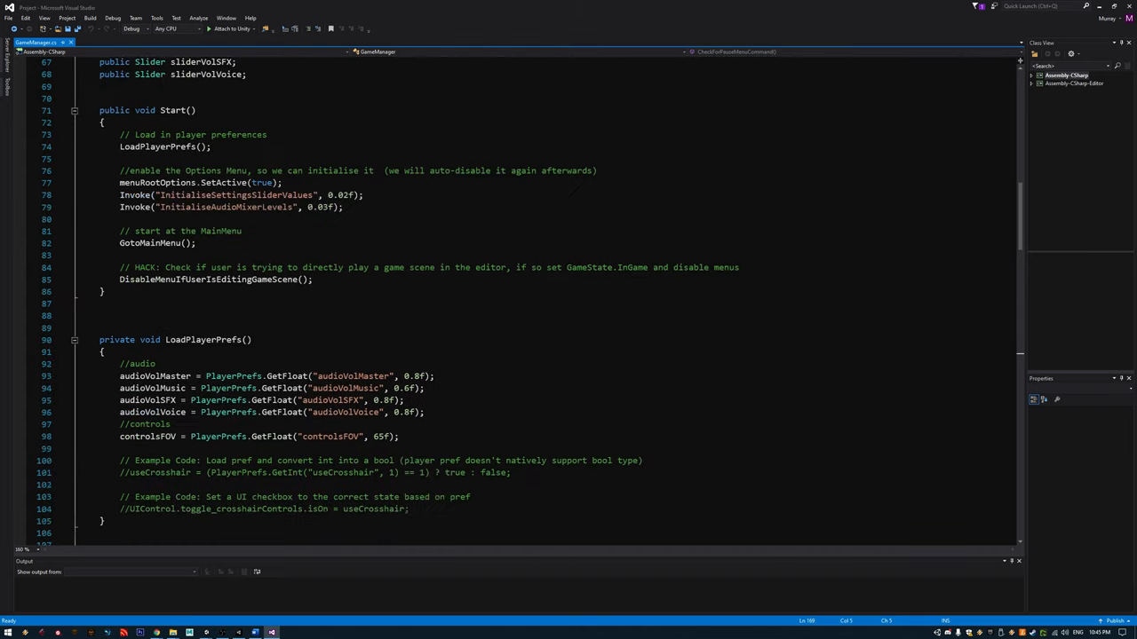
{"action": "scroll", "scroll_direction": "up", "scroll_amount": 3}
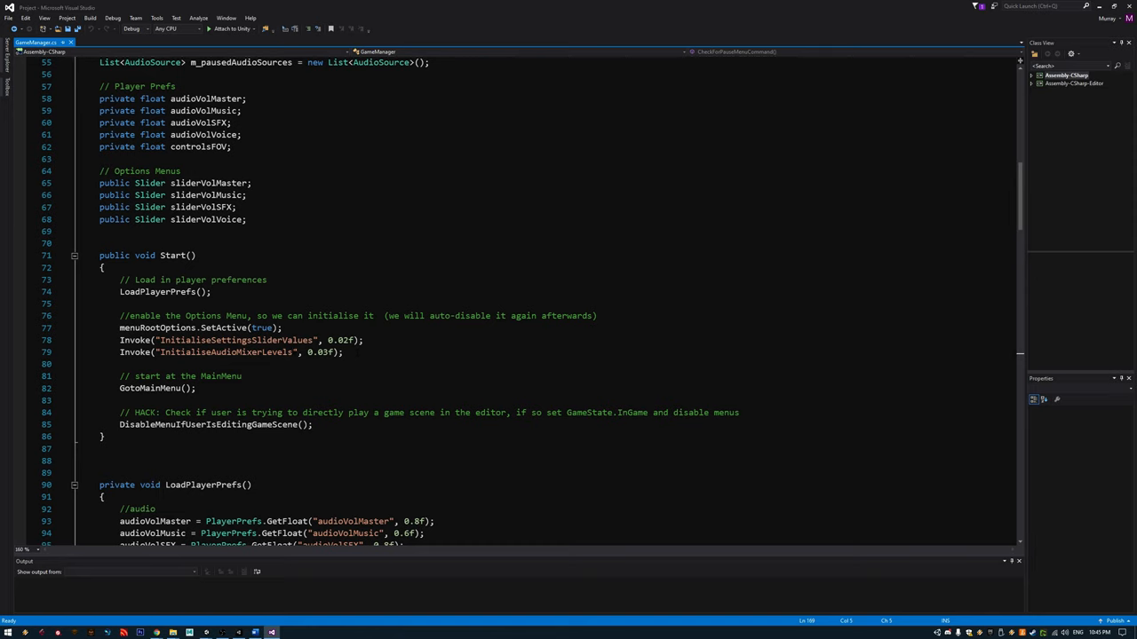
{"action": "scroll", "scroll_direction": "down", "scroll_amount": 3}
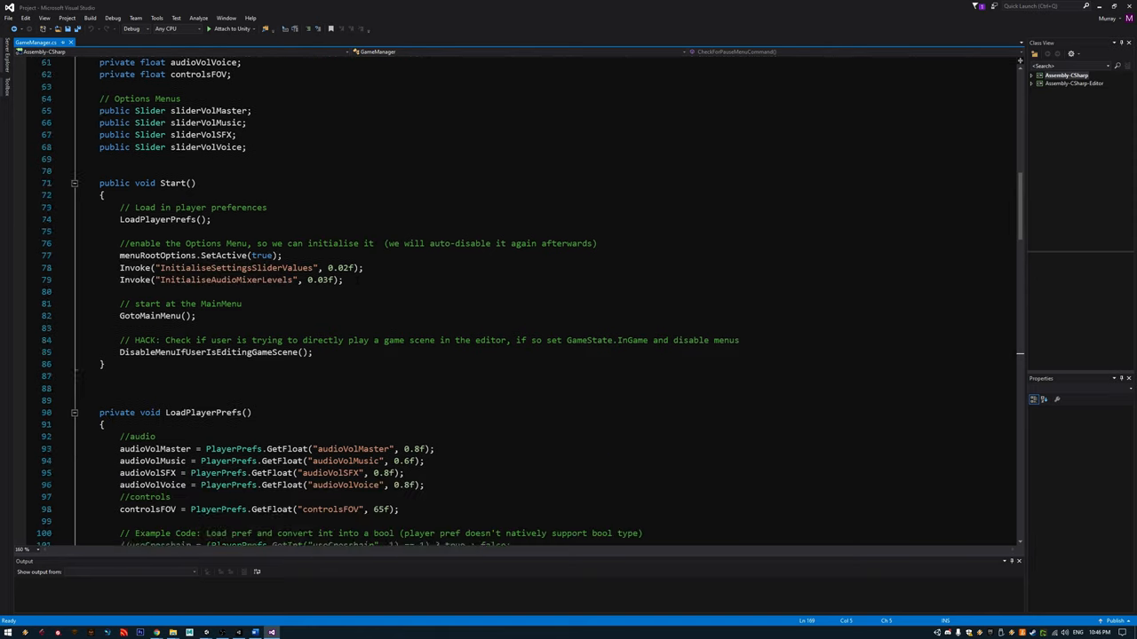
{"action": "scroll", "scroll_direction": "down", "scroll_amount": 3}
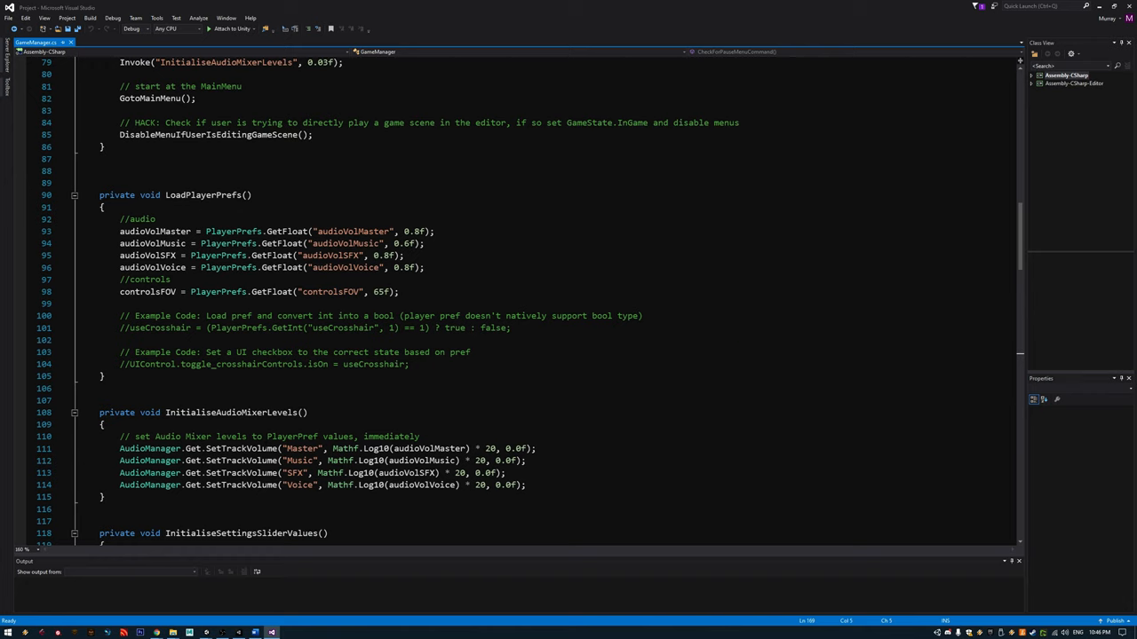
{"action": "scroll", "scroll_direction": "up", "scroll_amount": 3}
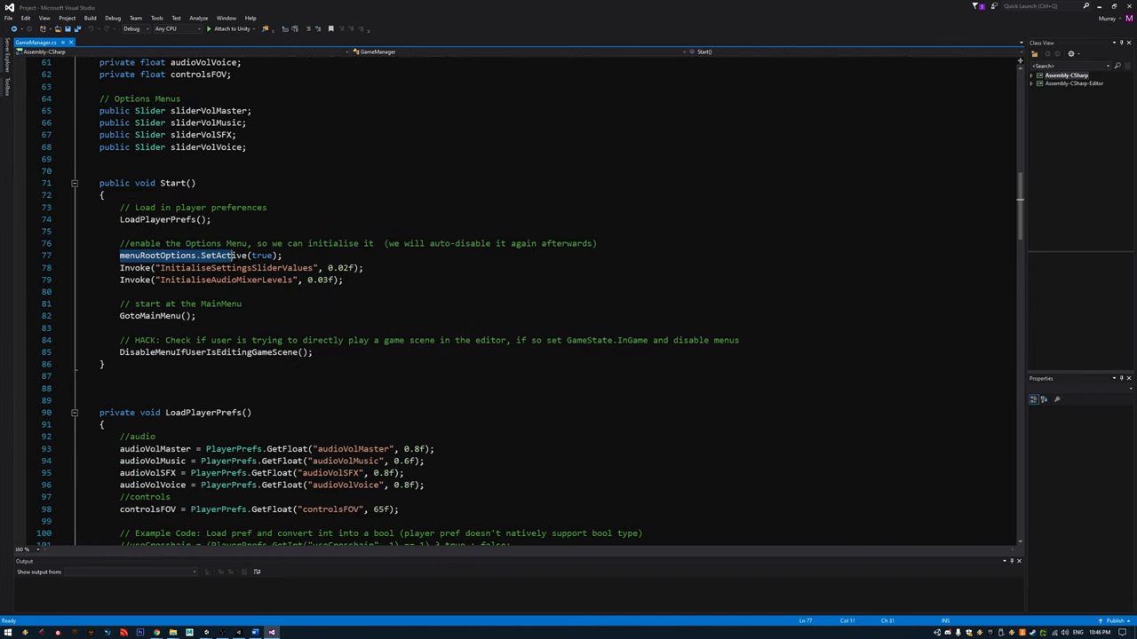
{"action": "left_click", "coordinate": [343, 281]}
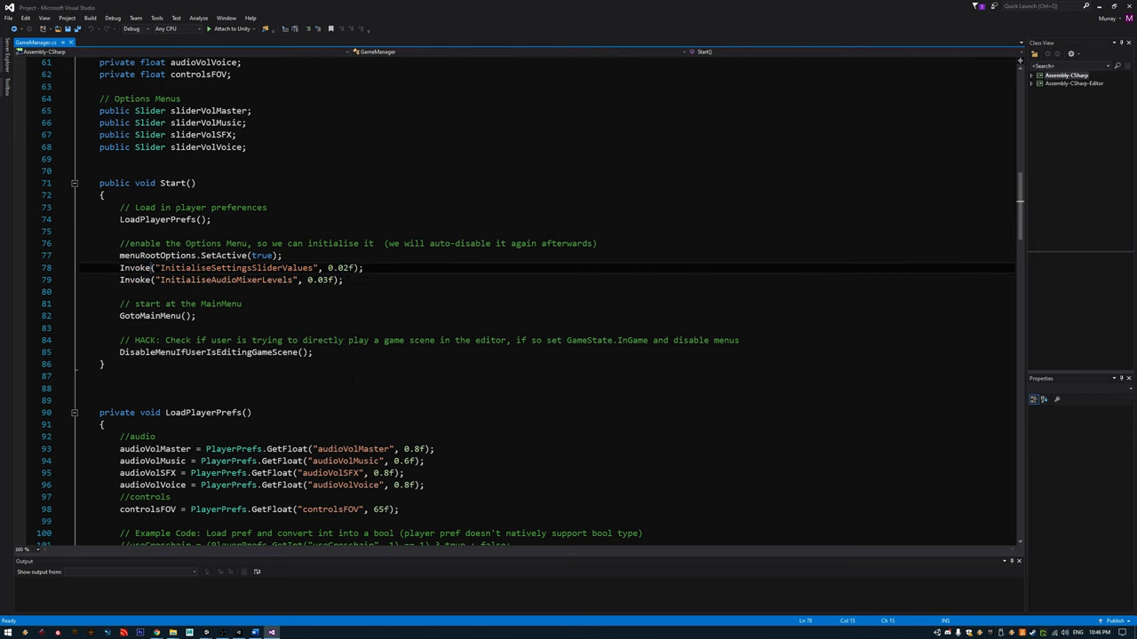
{"action": "scroll", "scroll_direction": "down", "scroll_amount": 3}
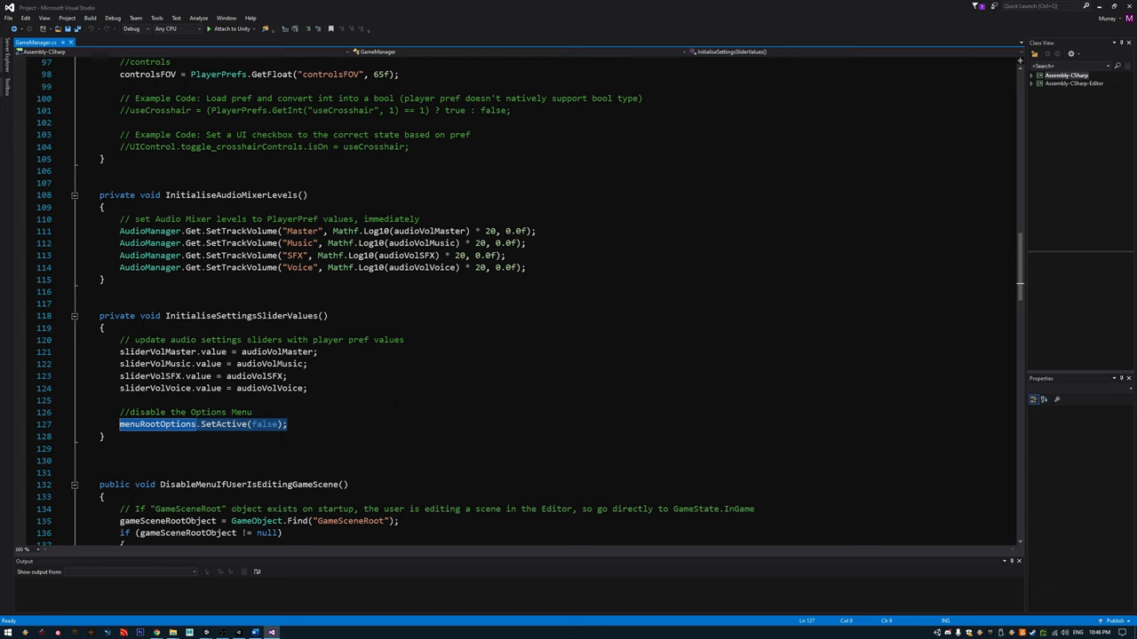
{"action": "scroll", "scroll_direction": "up", "scroll_amount": 3}
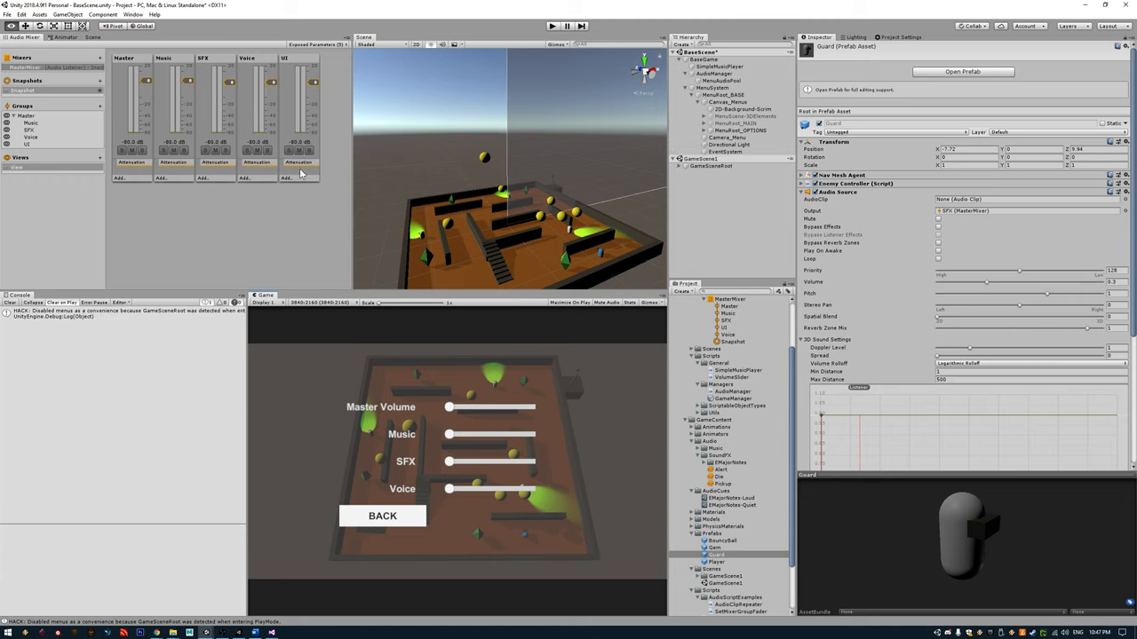
{"action": "mouse_move", "coordinate": [330, 178]}
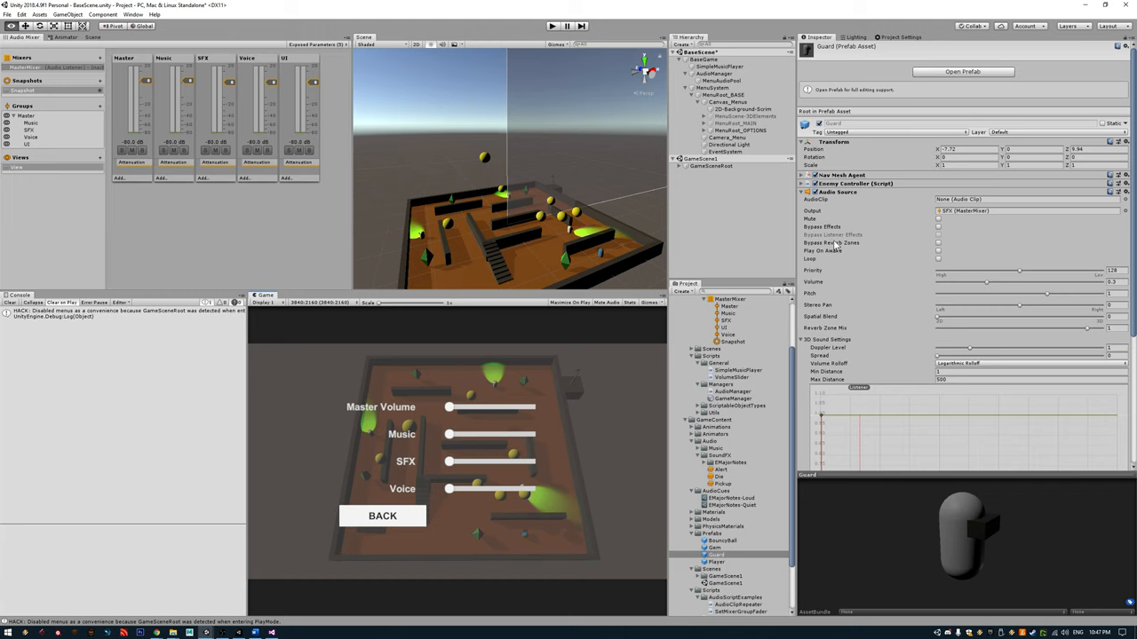
{"action": "mouse_move", "coordinate": [869, 249]}
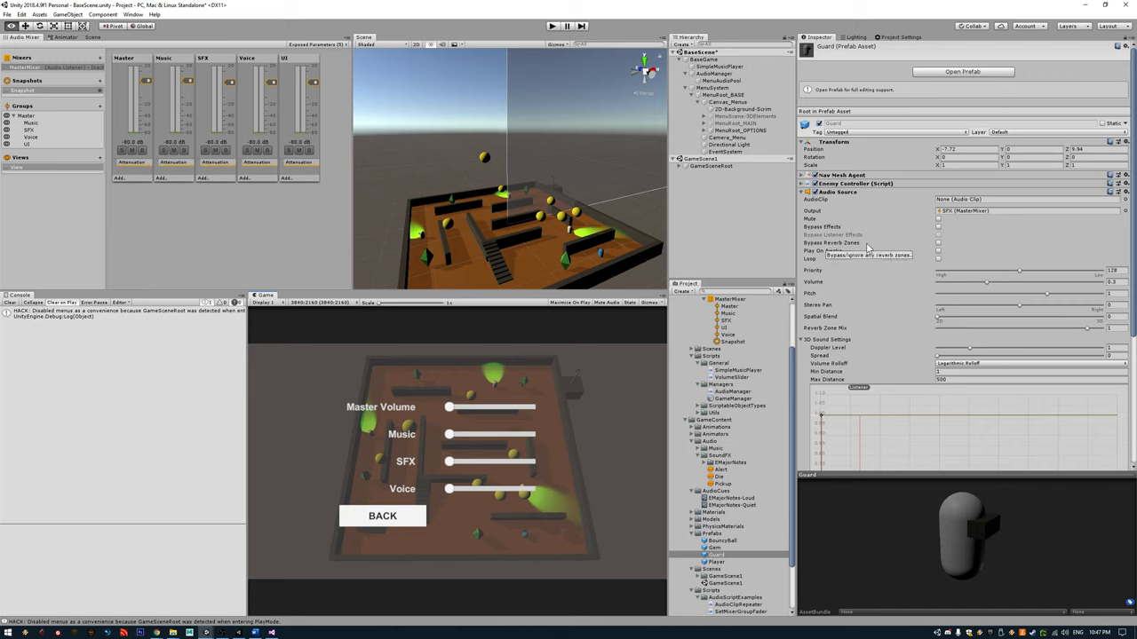